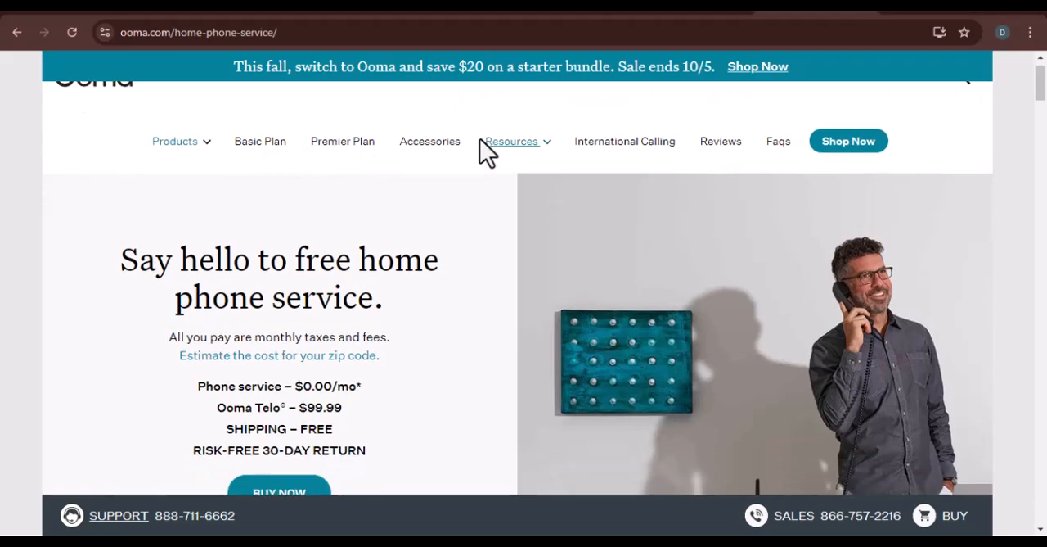
Peek at the Resources menu, then scroll past the hero headline and prices toward the Consumer Reports banner
left_click(510, 140)
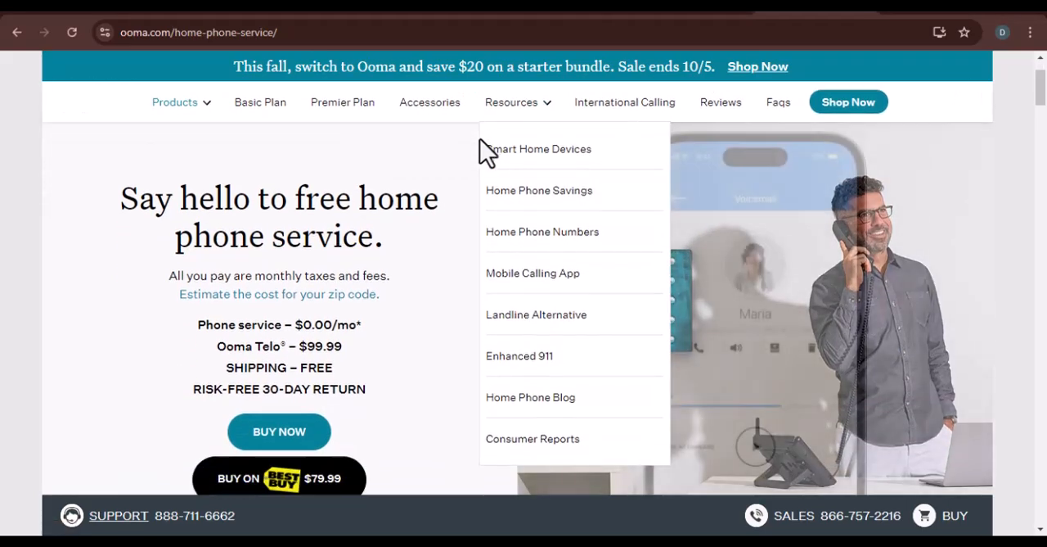
mouse_move(455, 167)
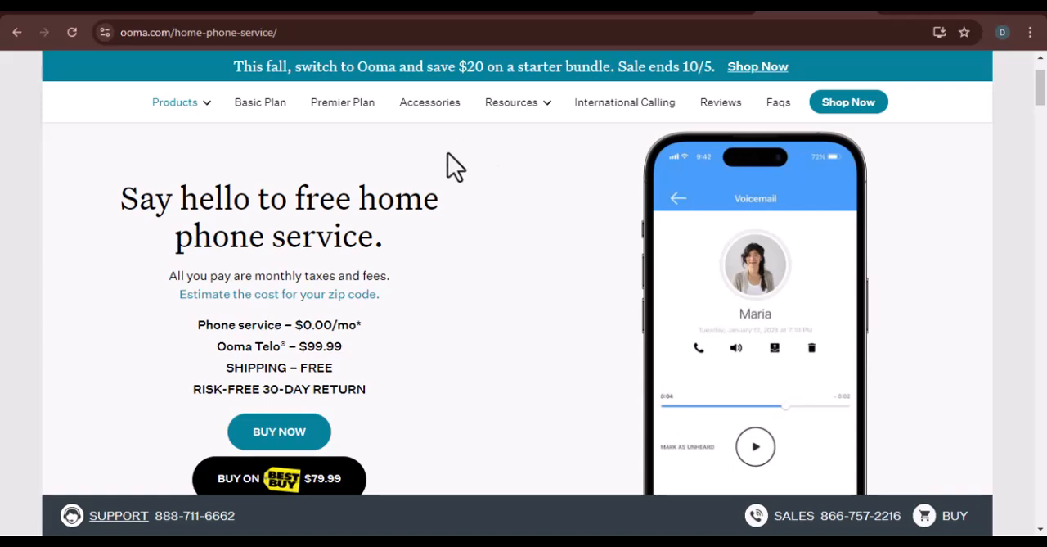
scroll("down", 3)
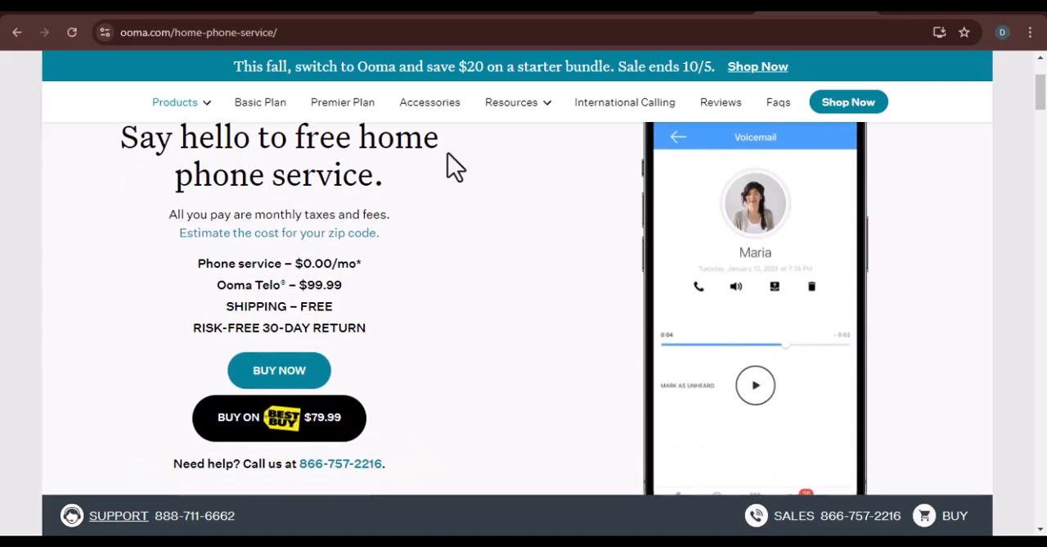
scroll("down", 3)
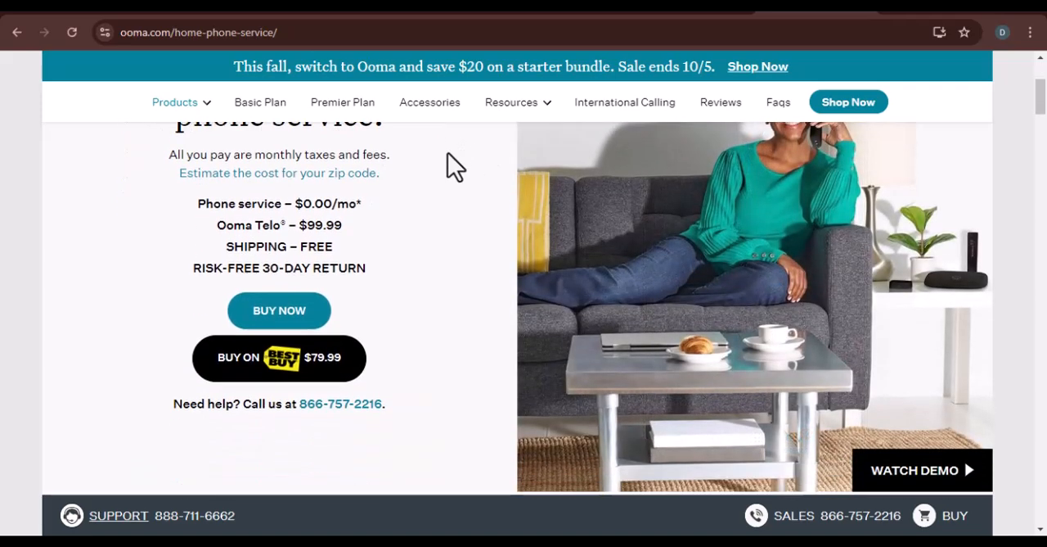
scroll("down", 3)
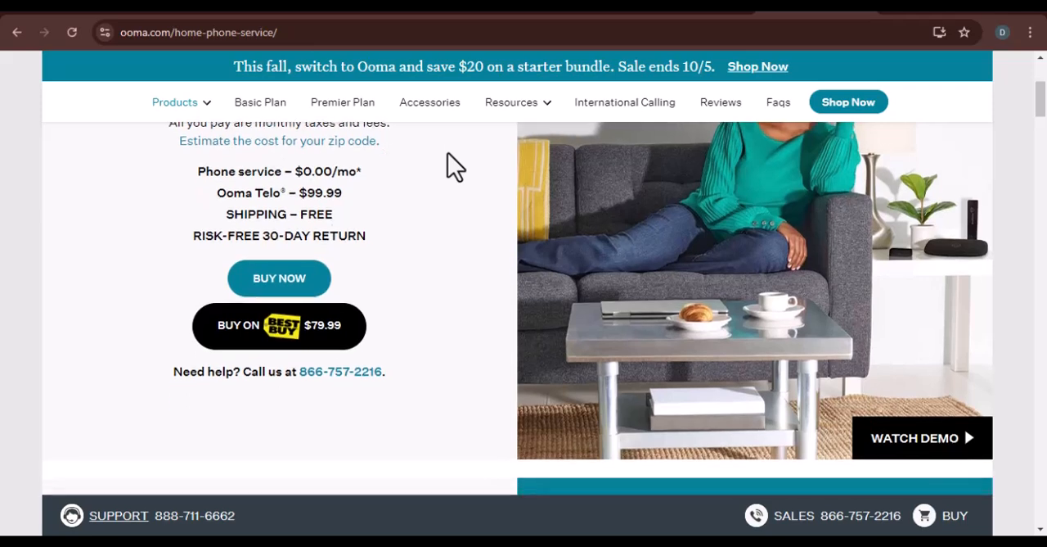
scroll("down", 3)
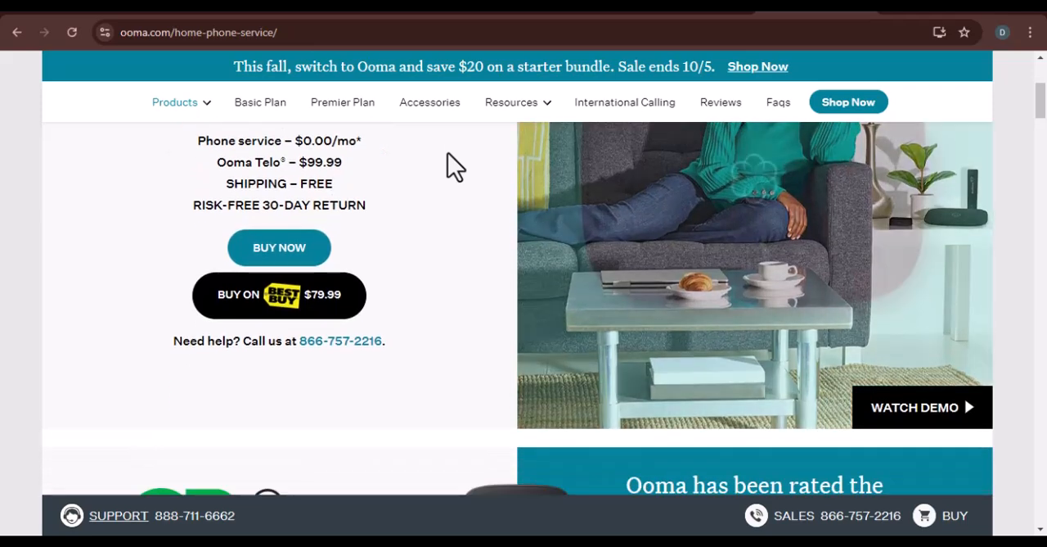
Scroll through the Consumer Reports banner and 4.6-star rating down to the landline shutdown section
scroll("down", 3)
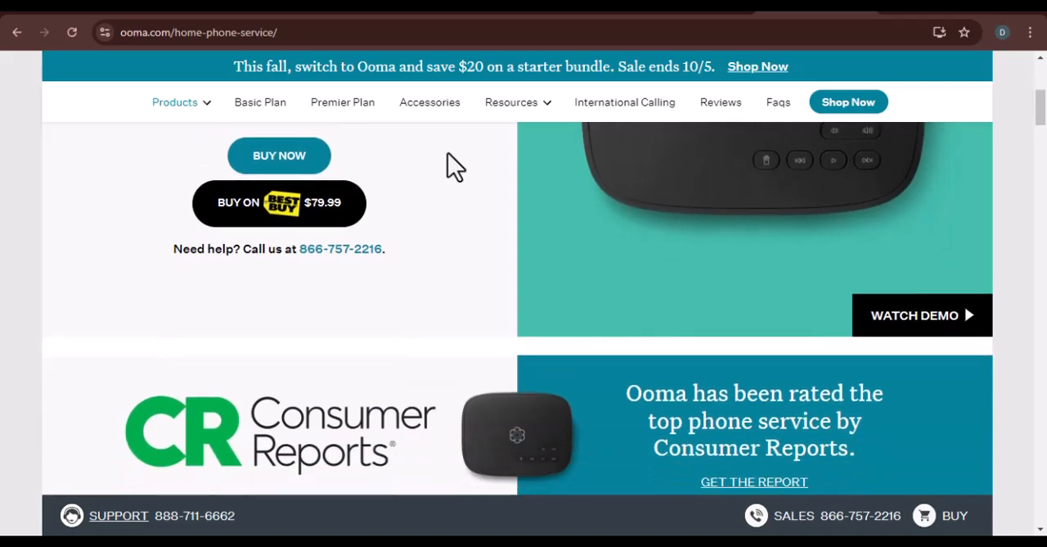
scroll("down", 3)
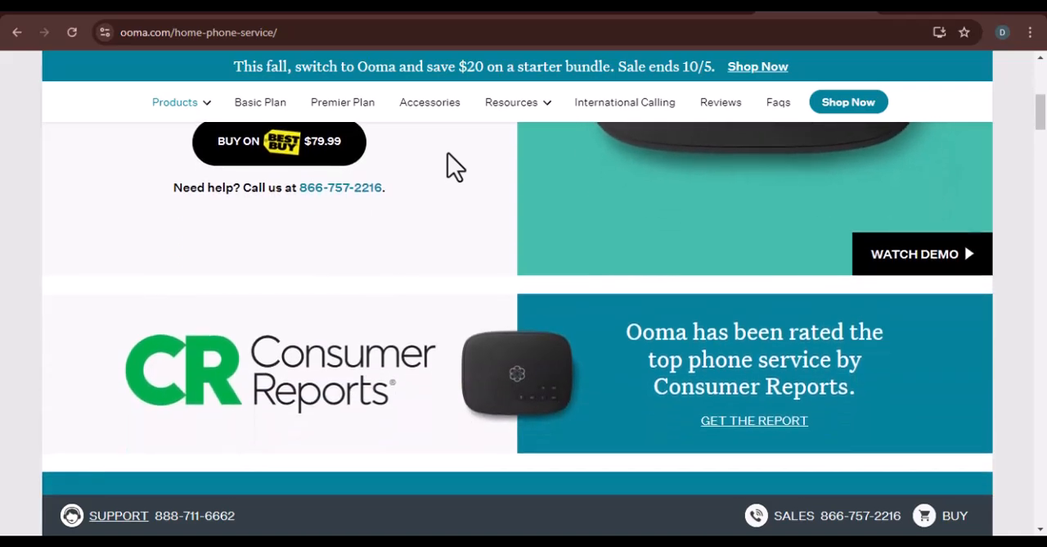
scroll("down", 3)
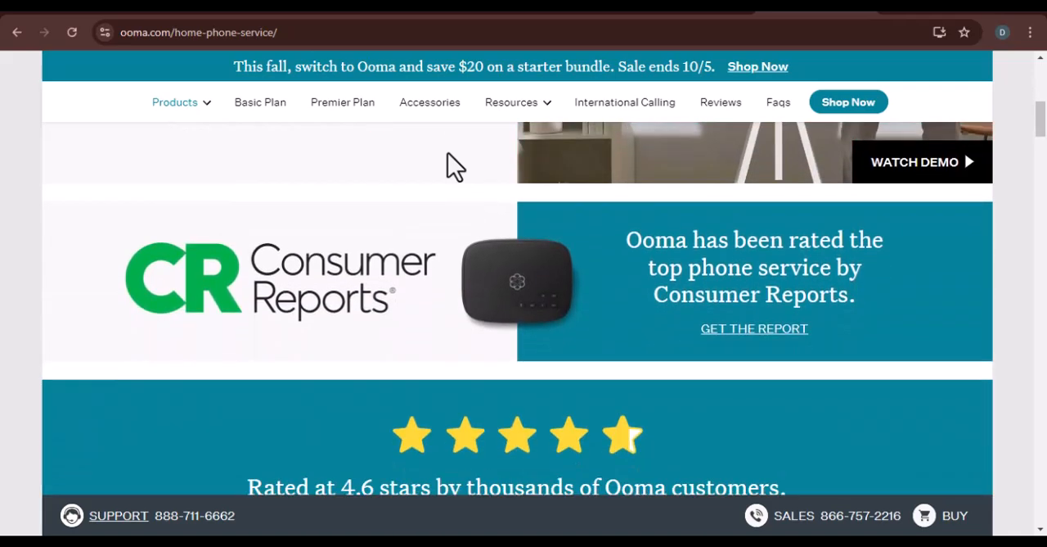
scroll("down", 3)
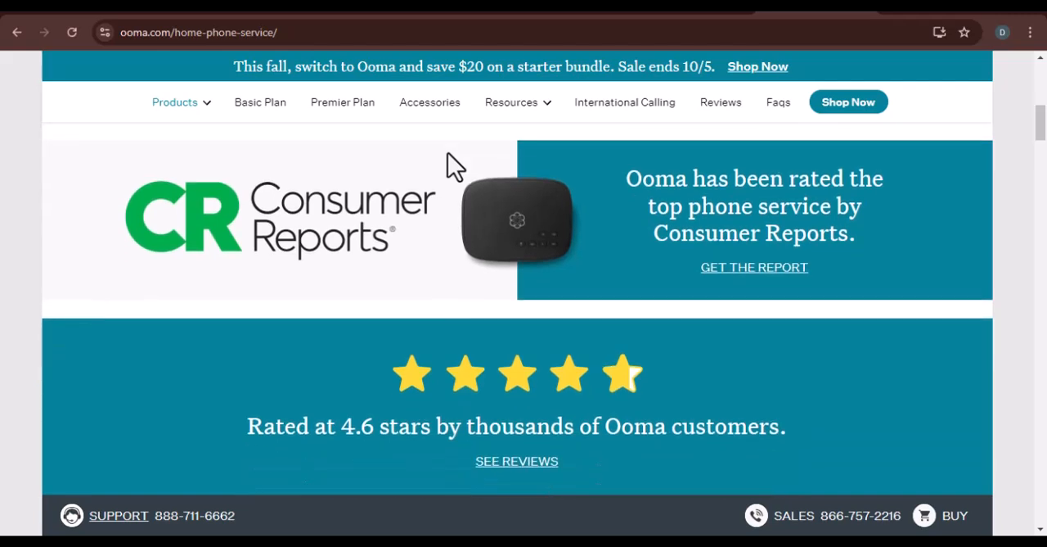
scroll("down", 3)
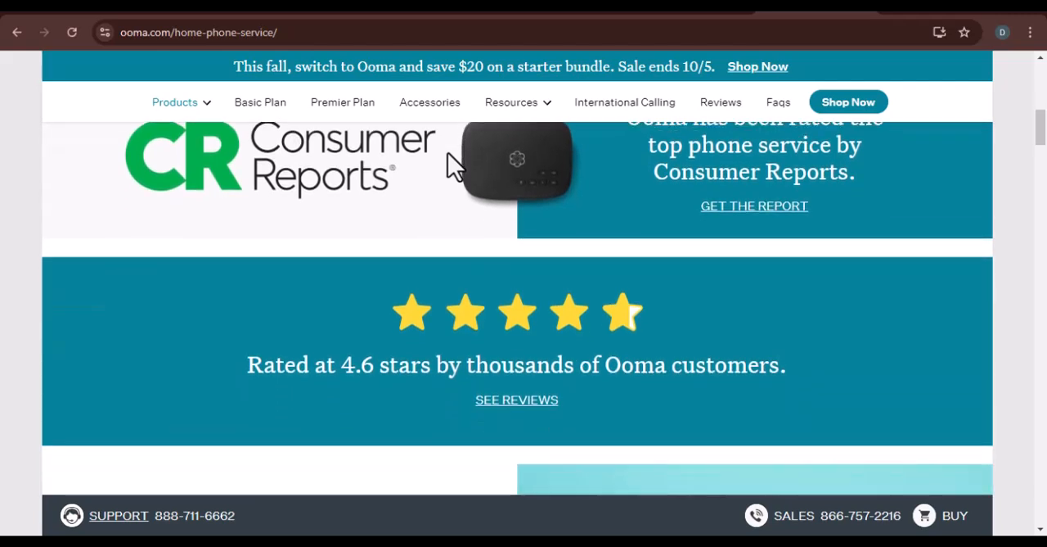
scroll("down", 3)
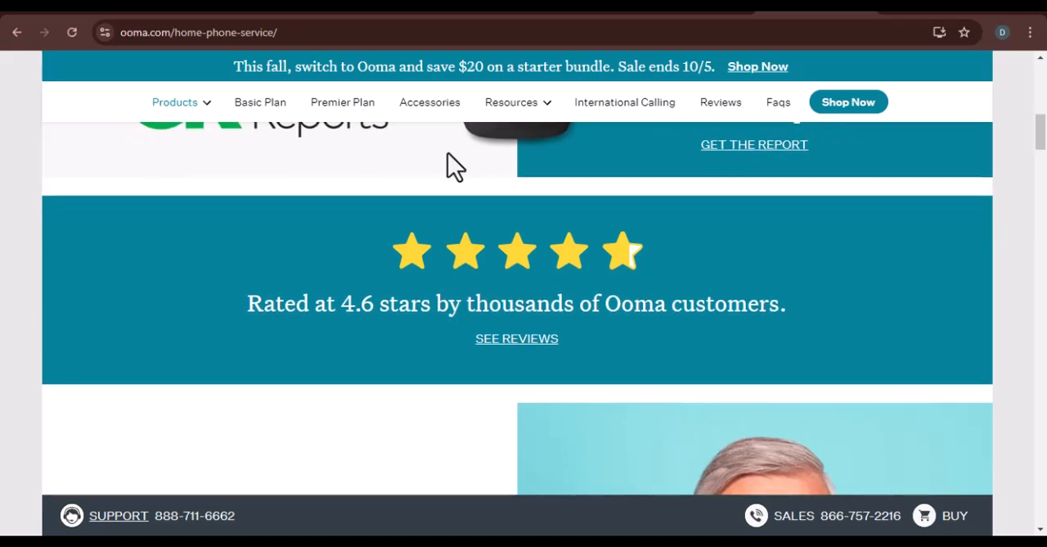
scroll("down", 3)
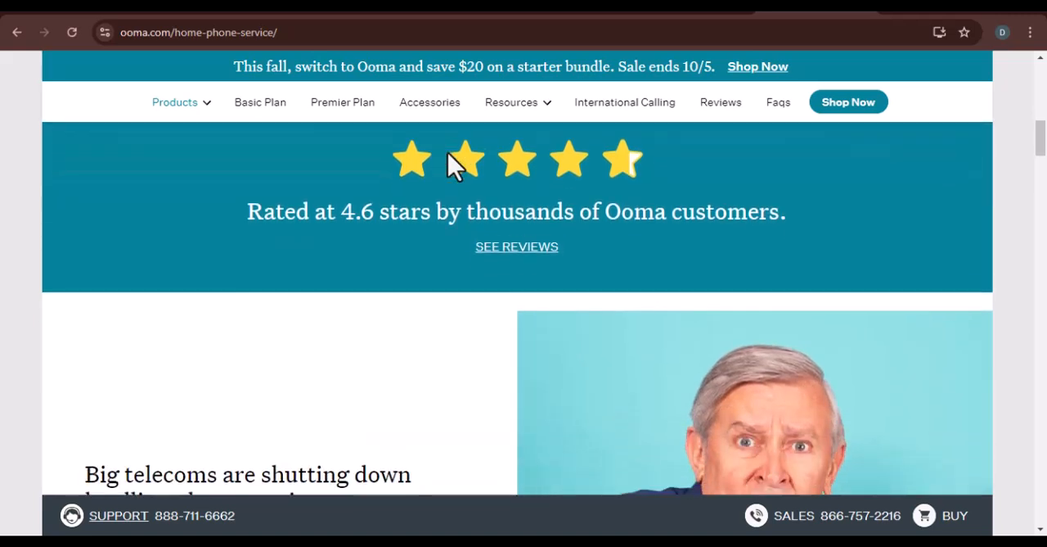
scroll("down", 3)
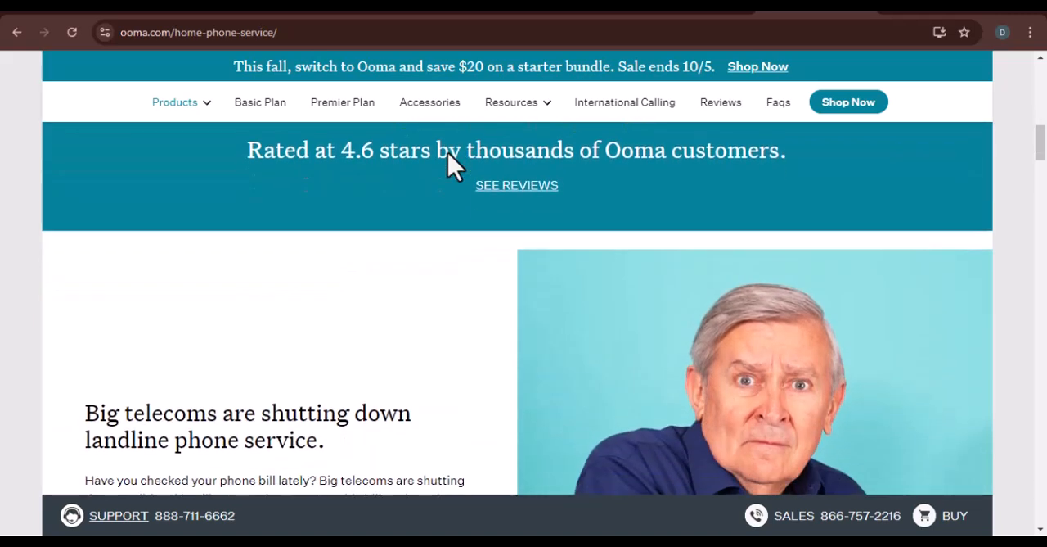
scroll("down", 3)
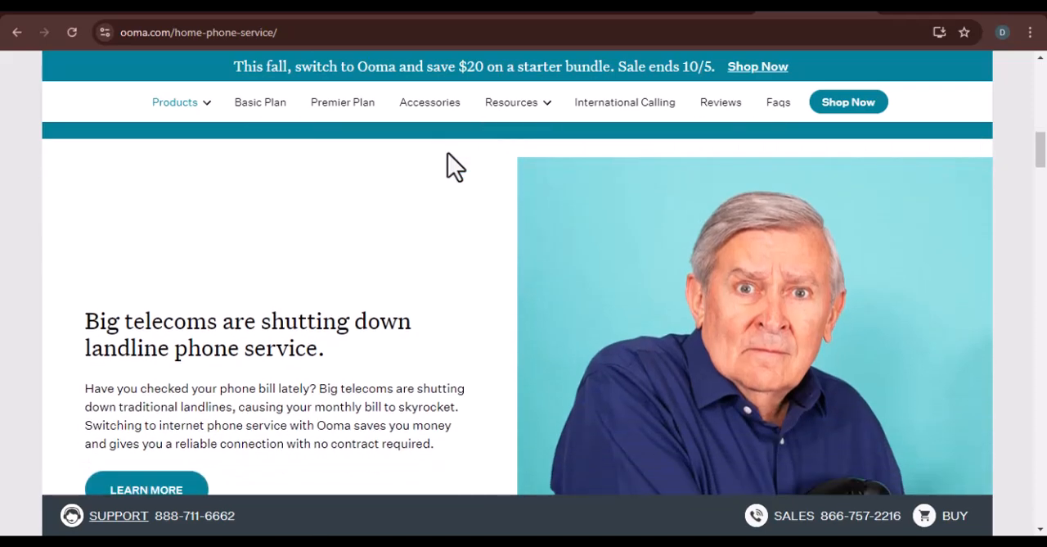
Scroll past the landline article to the Free Calling, Keep Your Number and Call Blocking cards
scroll("down", 3)
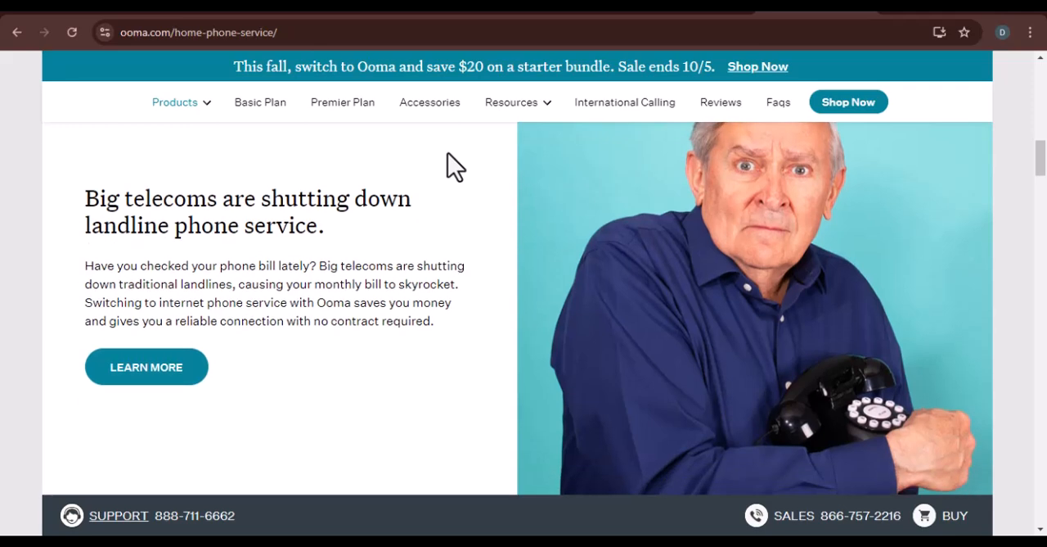
scroll("down", 3)
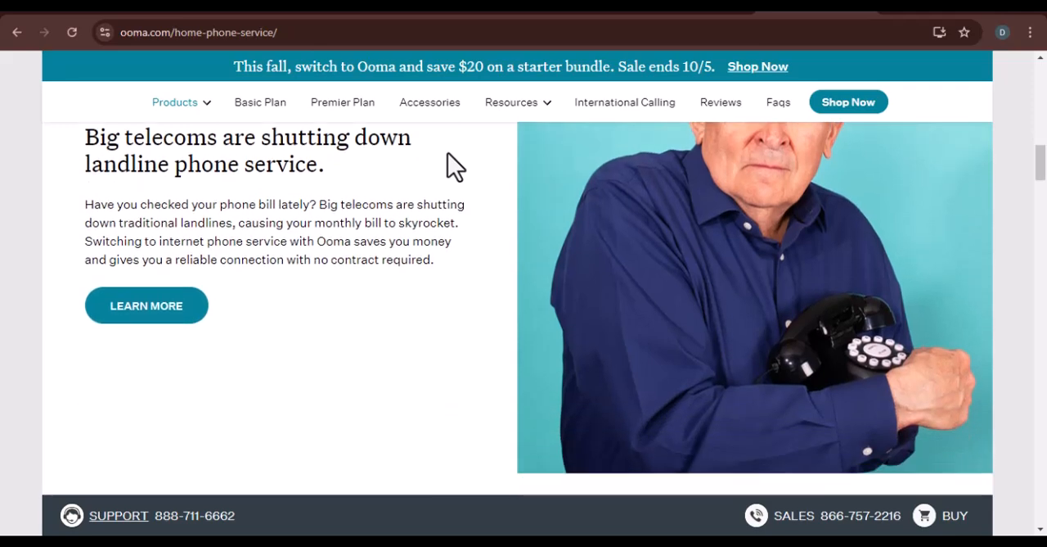
scroll("down", 3)
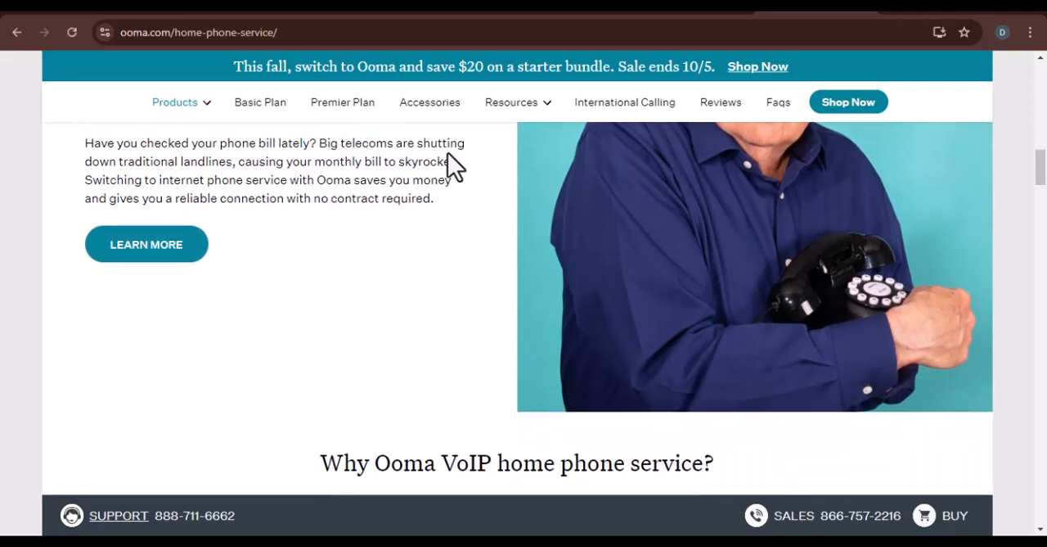
scroll("down", 3)
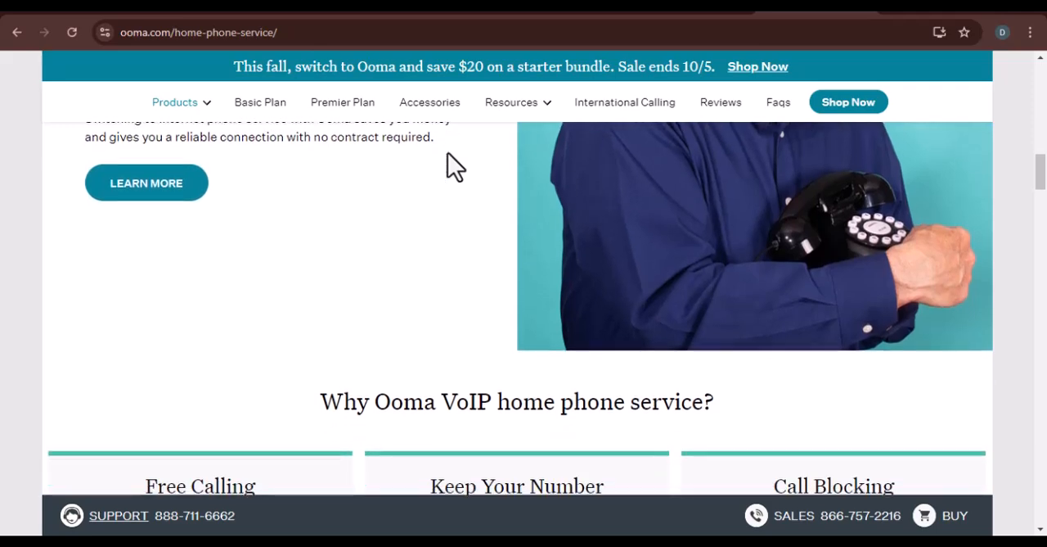
scroll("down", 3)
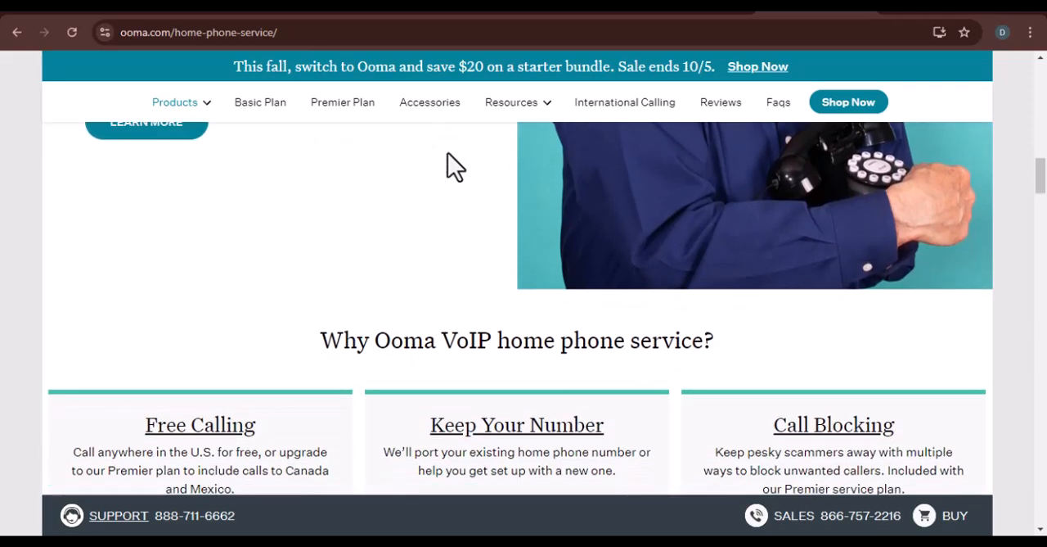
scroll("down", 3)
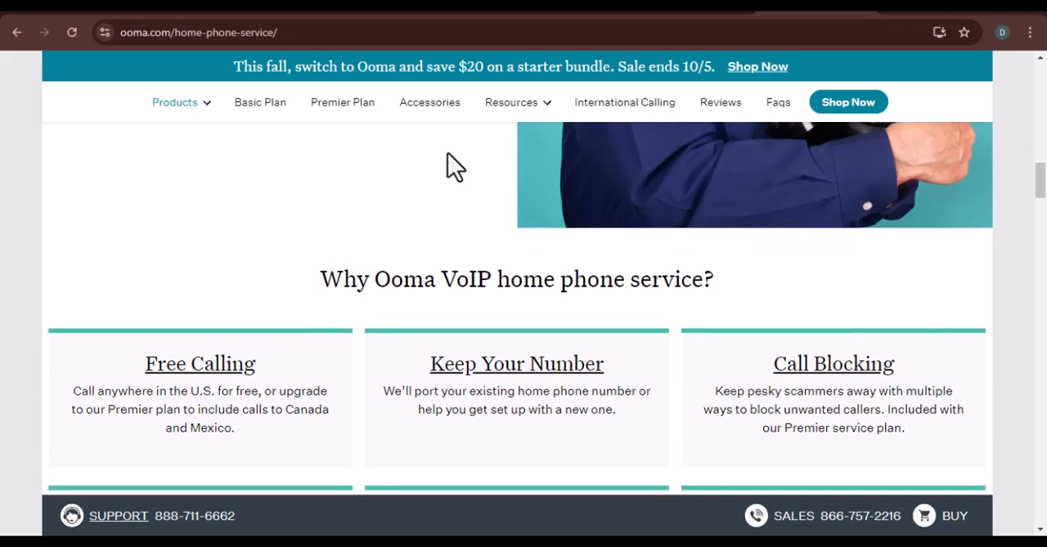
Scroll past the remaining benefit cards until the 'Choose the Telo' device options appear
scroll("down", 3)
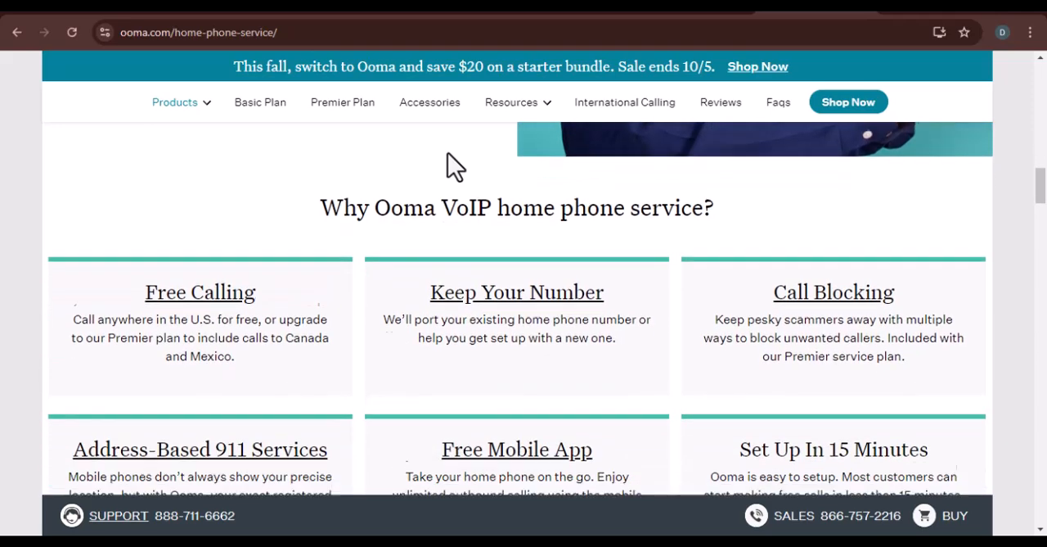
scroll("down", 3)
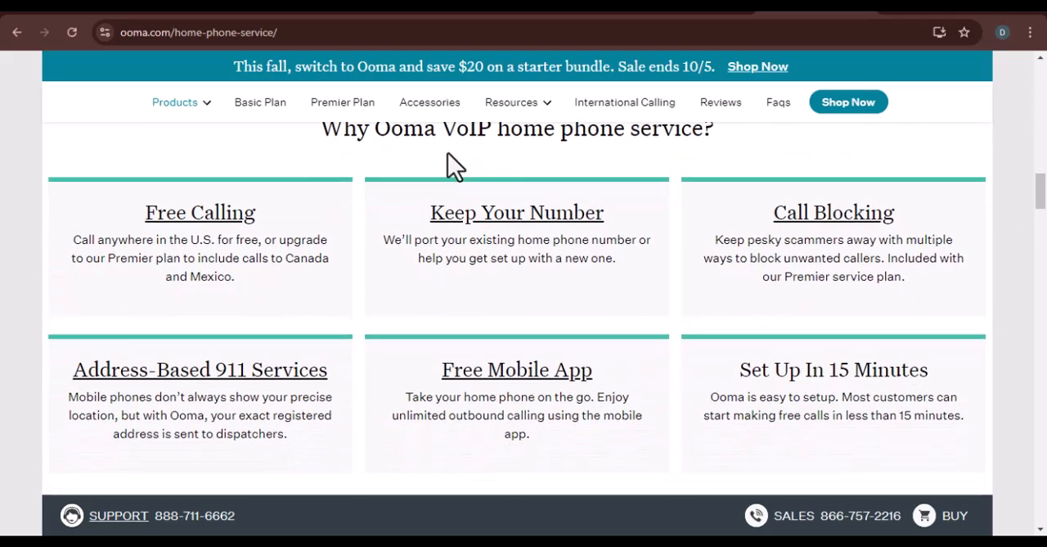
scroll("down", 3)
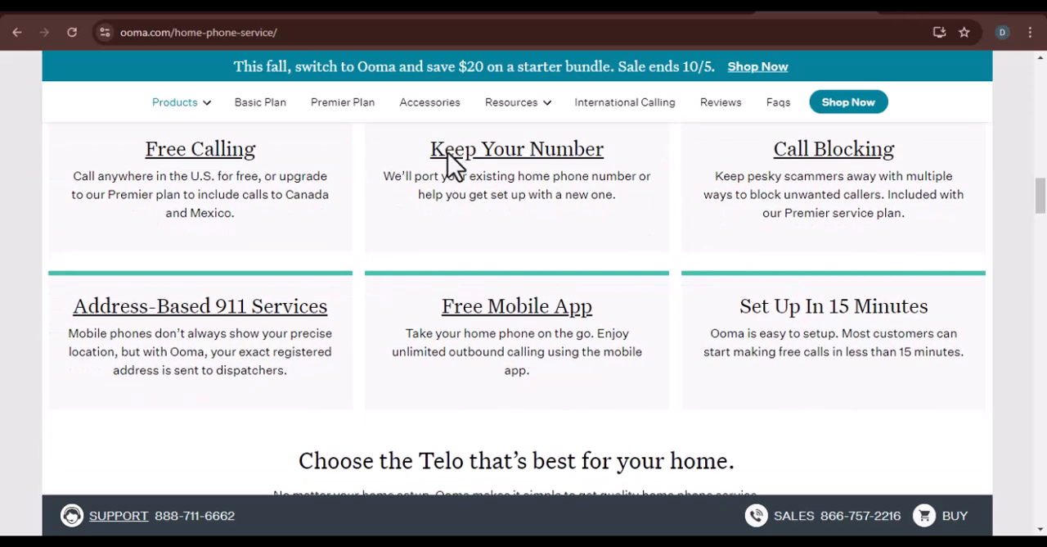
scroll("down", 3)
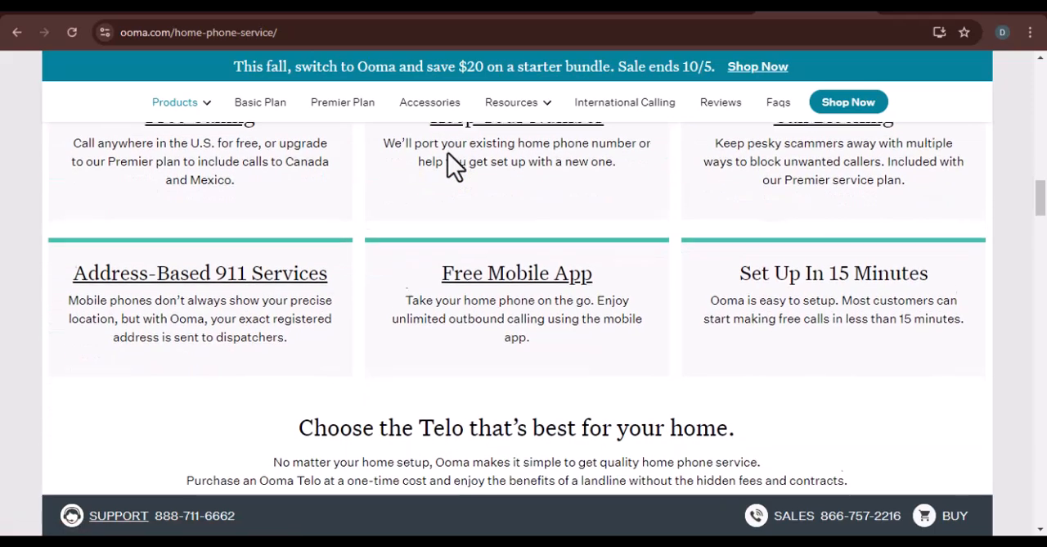
scroll("down", 3)
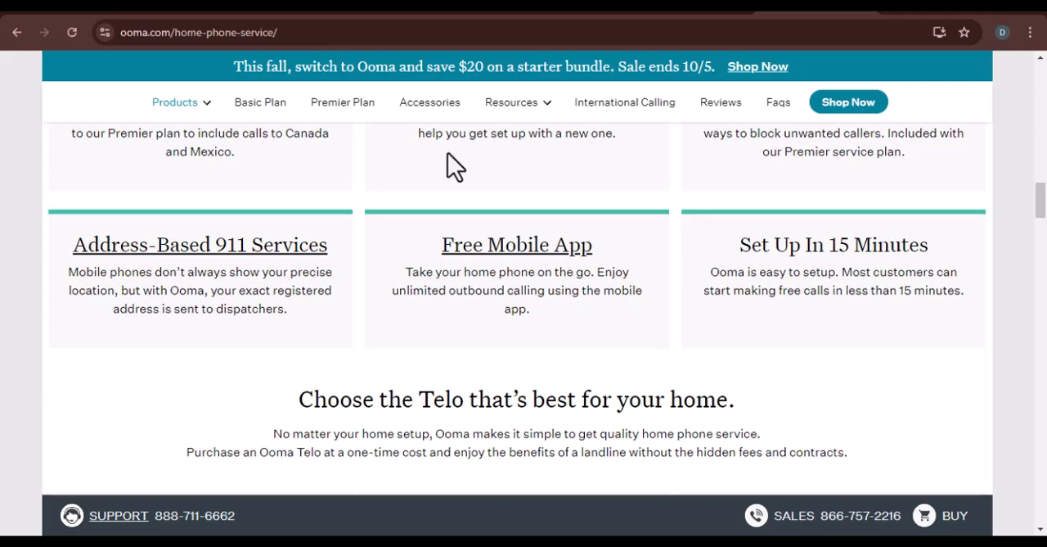
scroll("down", 3)
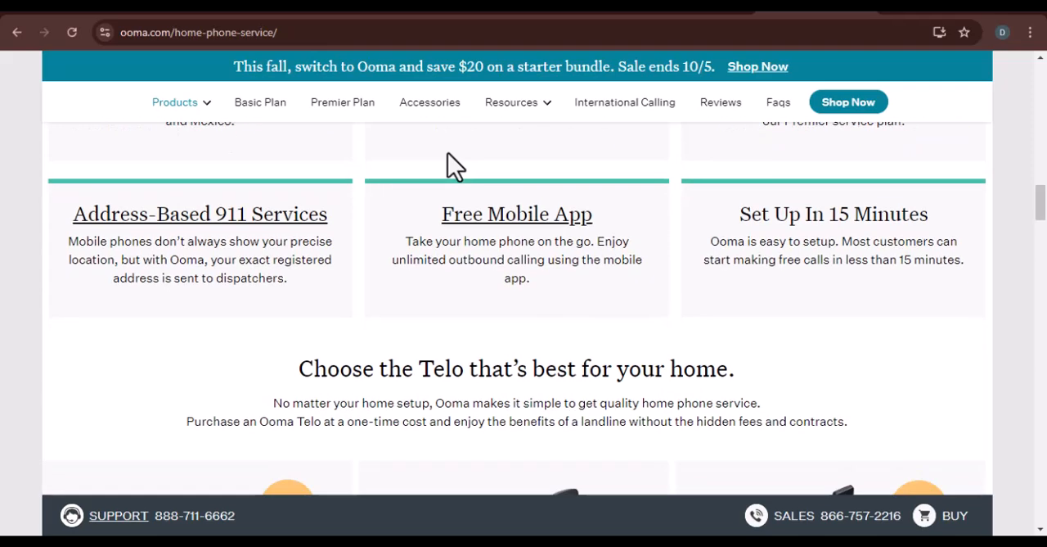
scroll("down", 3)
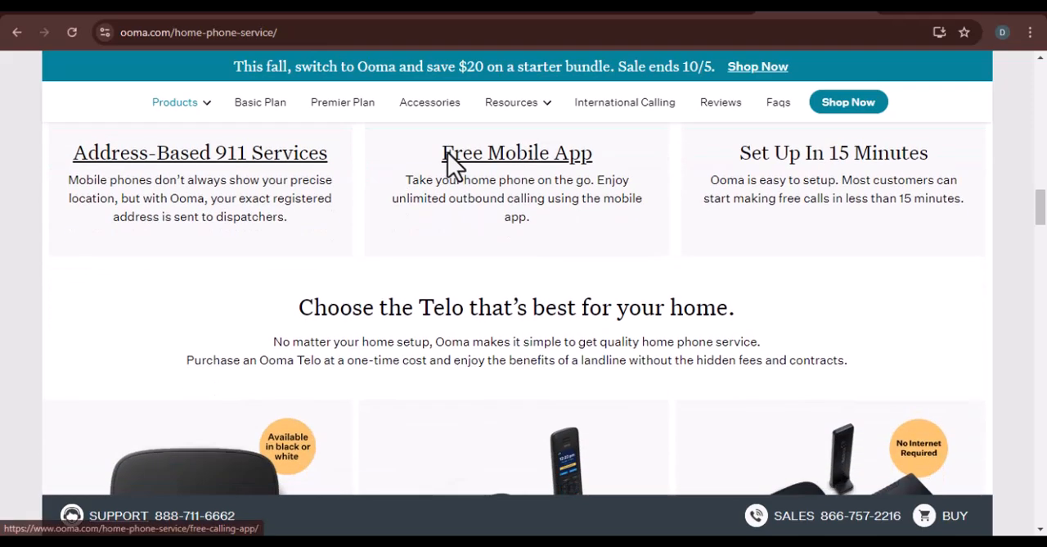
scroll("down", 3)
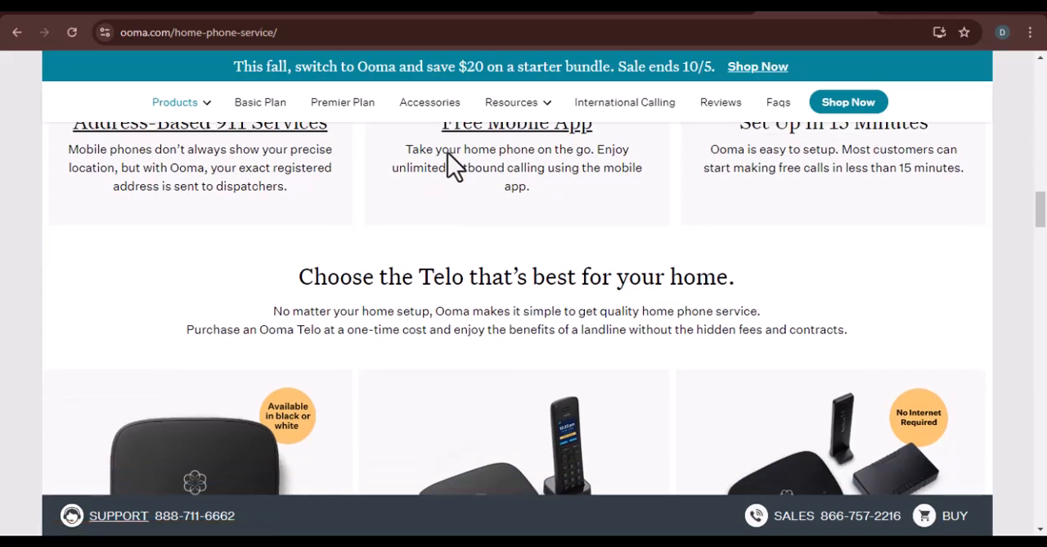
Scroll until all three Telo cards show prices, Buy Now buttons and Ideal For details
scroll("down", 3)
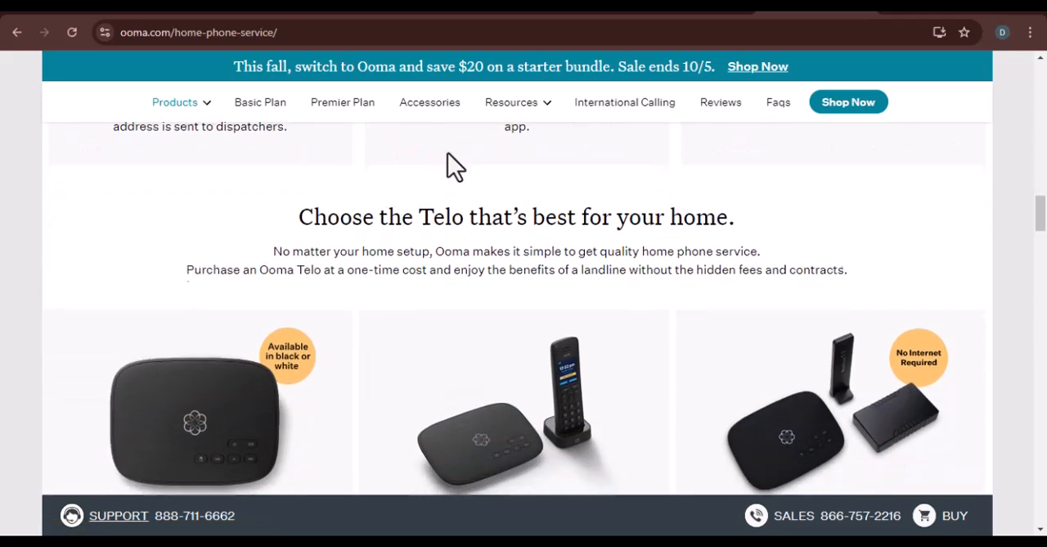
scroll("down", 3)
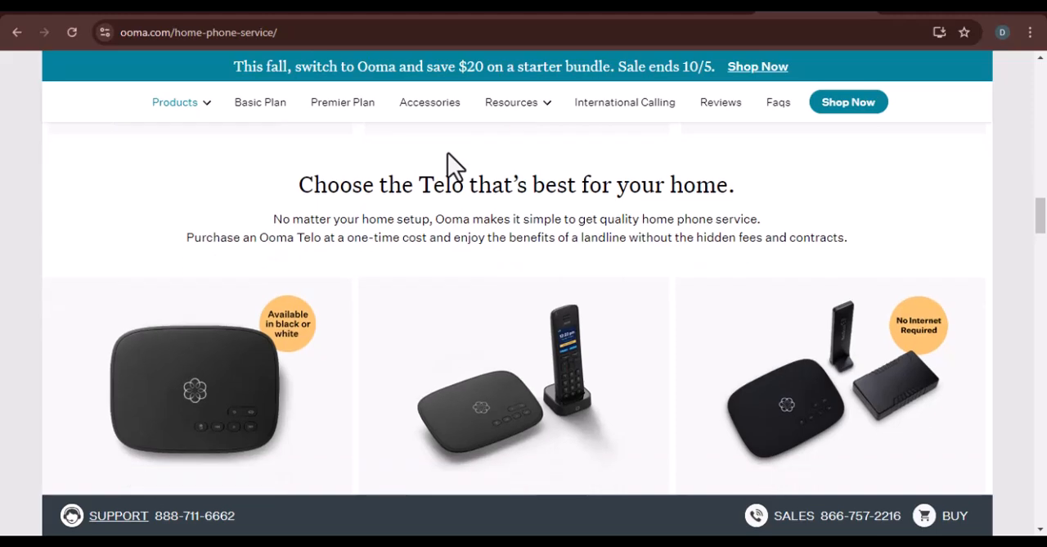
scroll("down", 3)
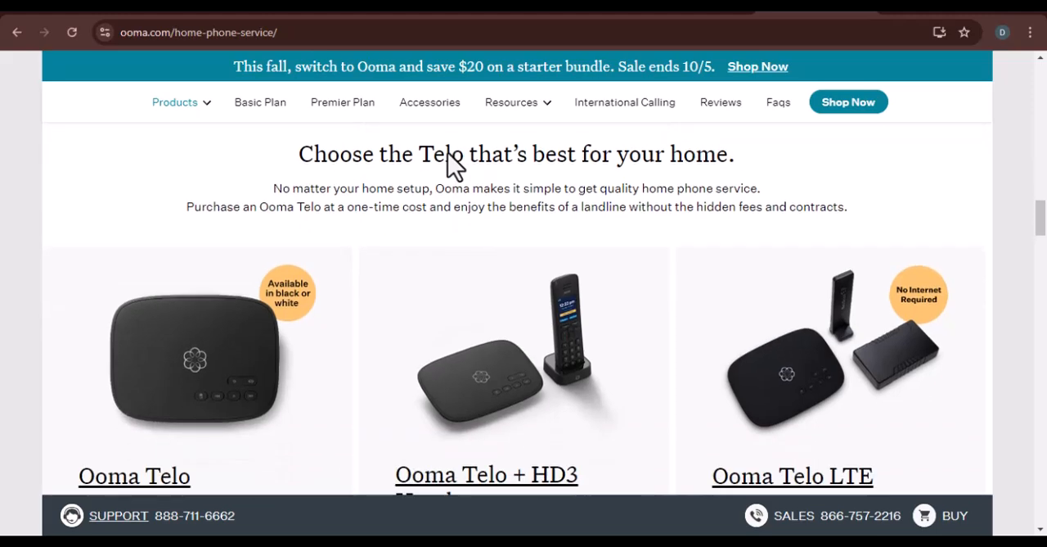
scroll("down", 3)
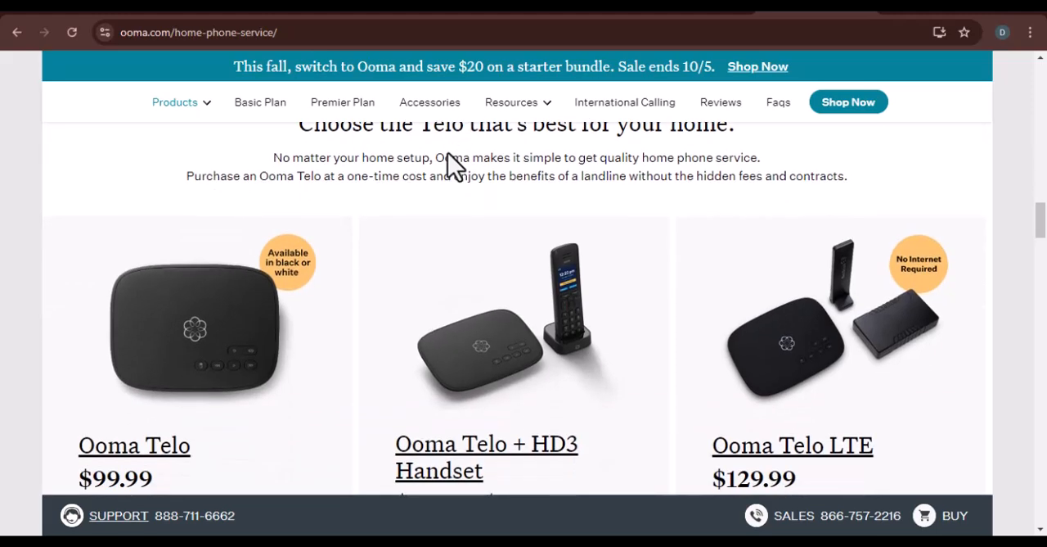
scroll("down", 3)
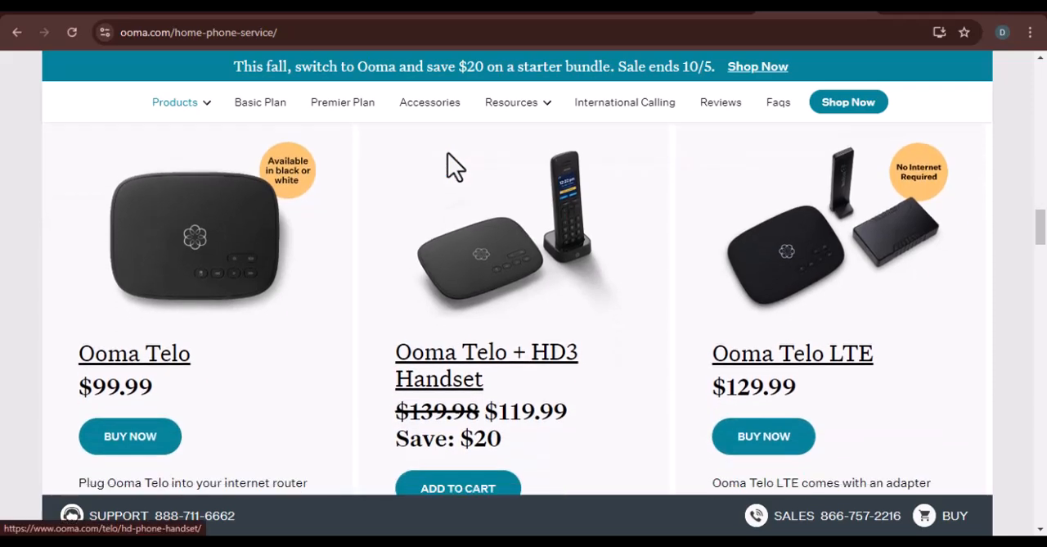
scroll("down", 3)
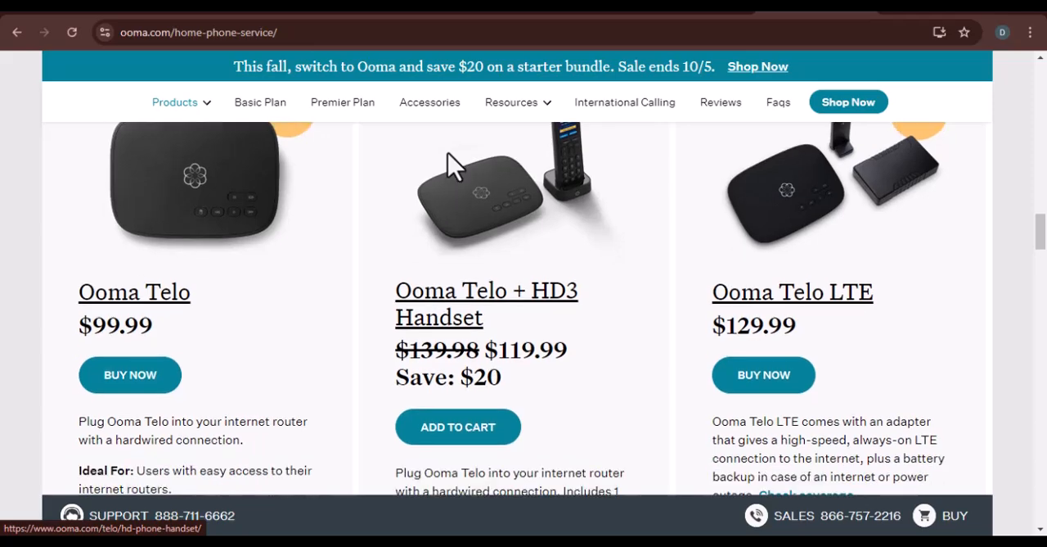
scroll("down", 3)
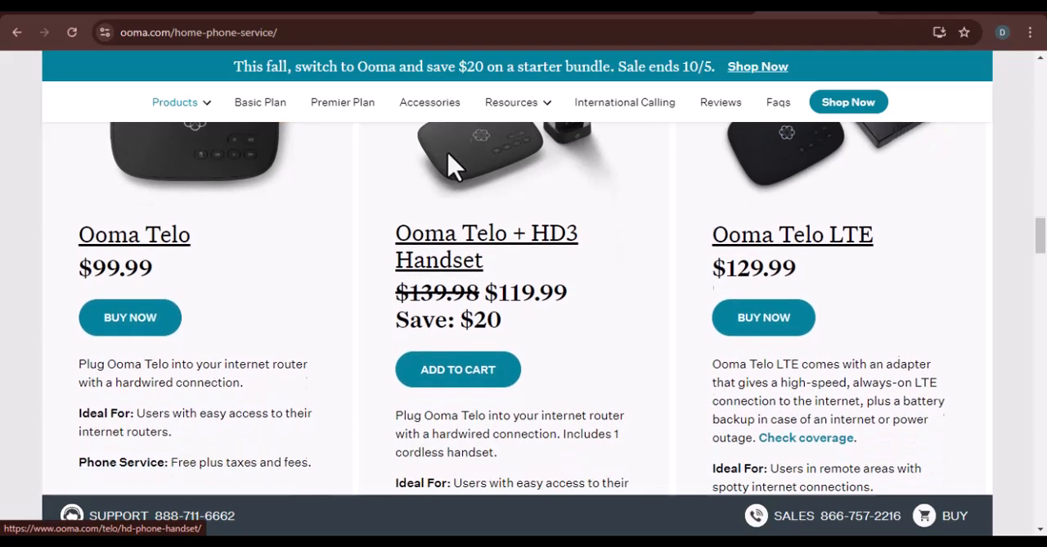
scroll("down", 3)
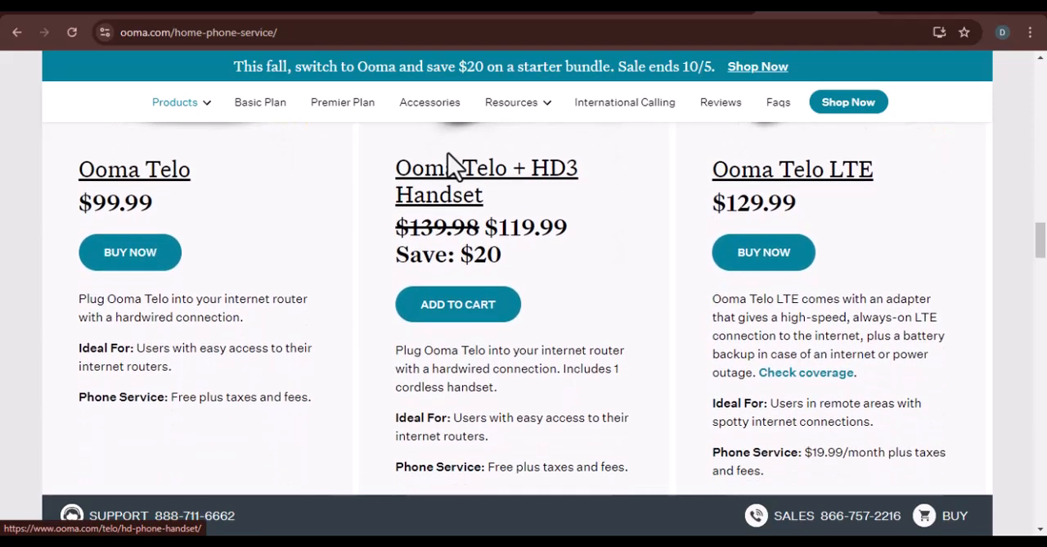
scroll("down", 3)
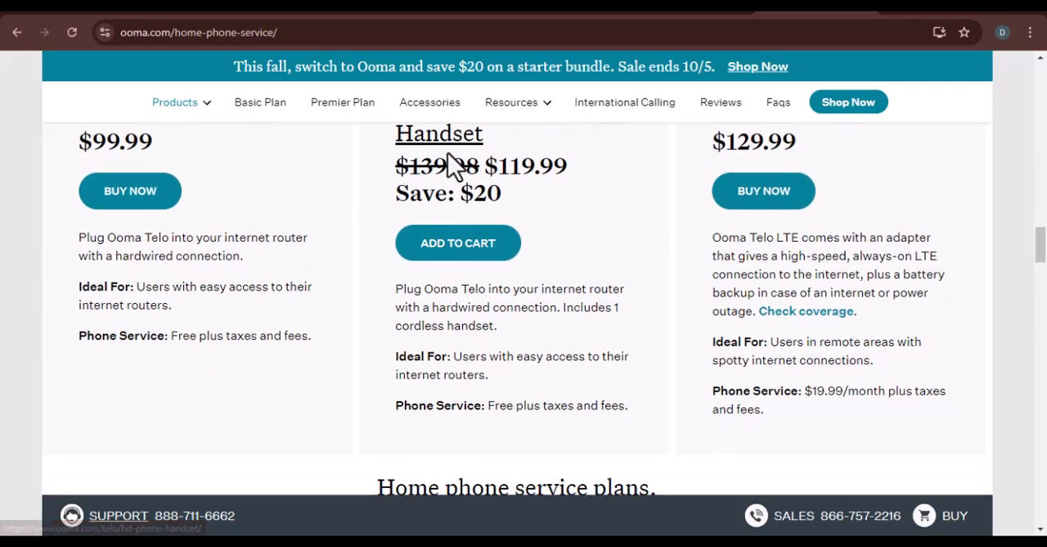
Scroll down through the Basic and Premier home phone service plan comparison
scroll("down", 3)
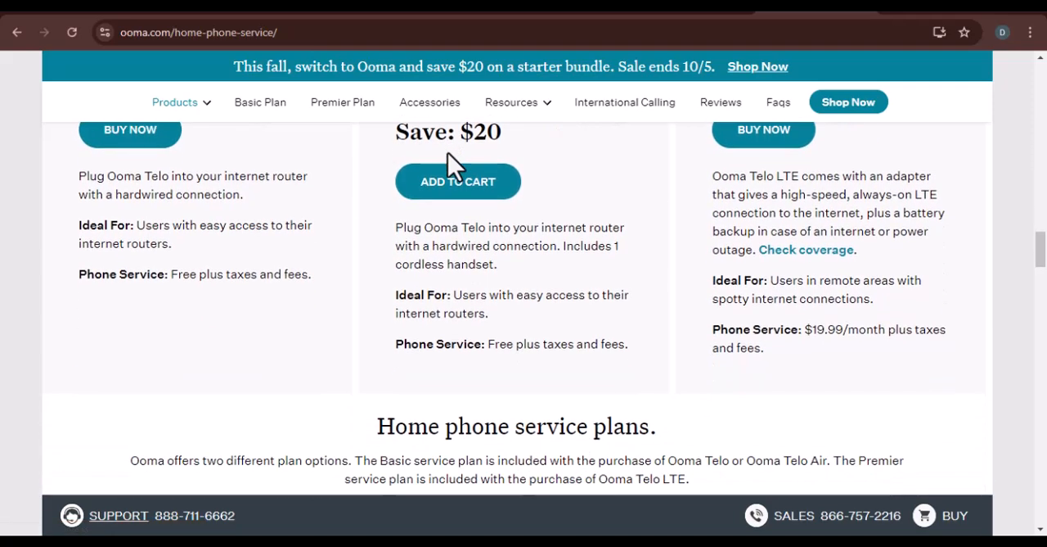
scroll("down", 3)
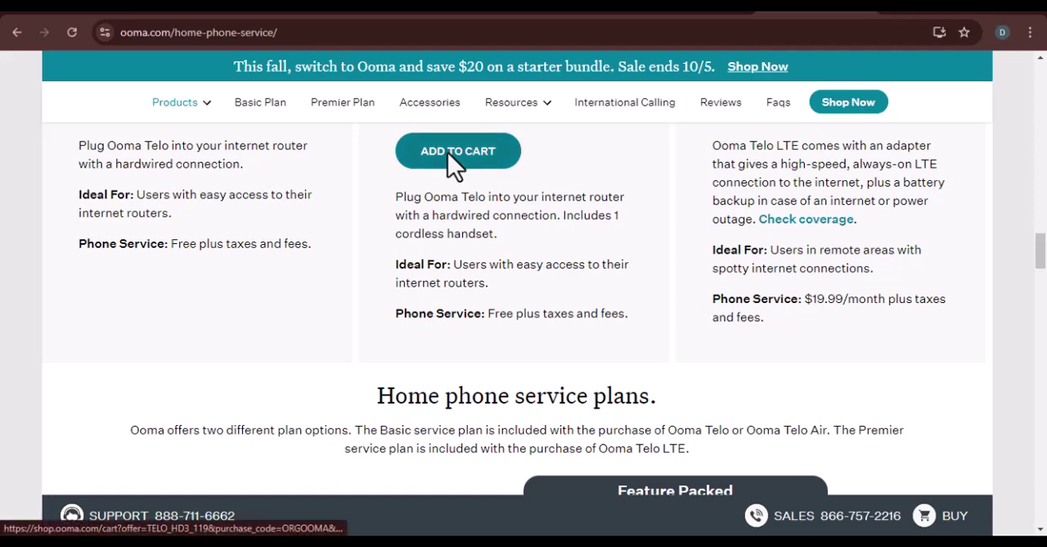
scroll("down", 3)
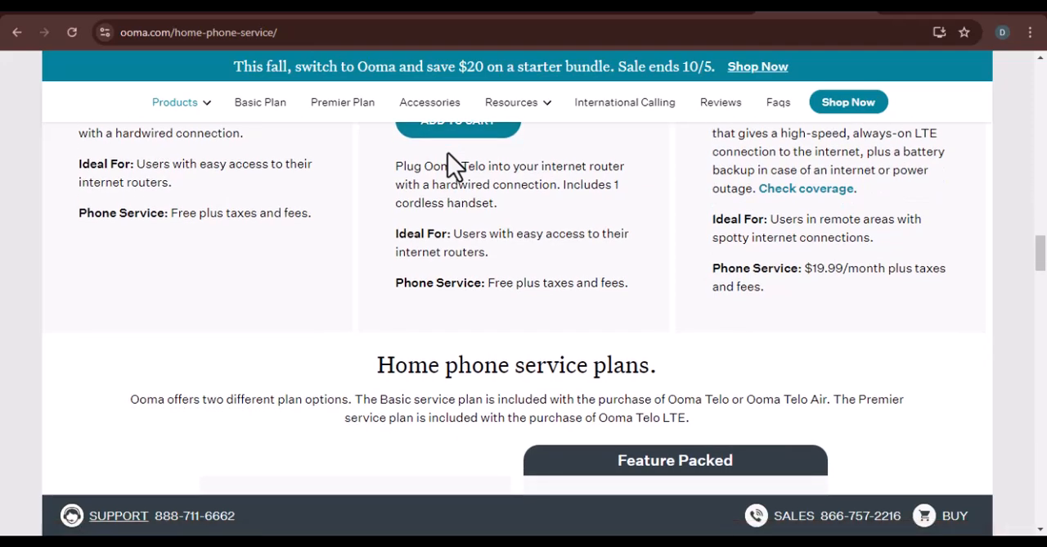
scroll("down", 3)
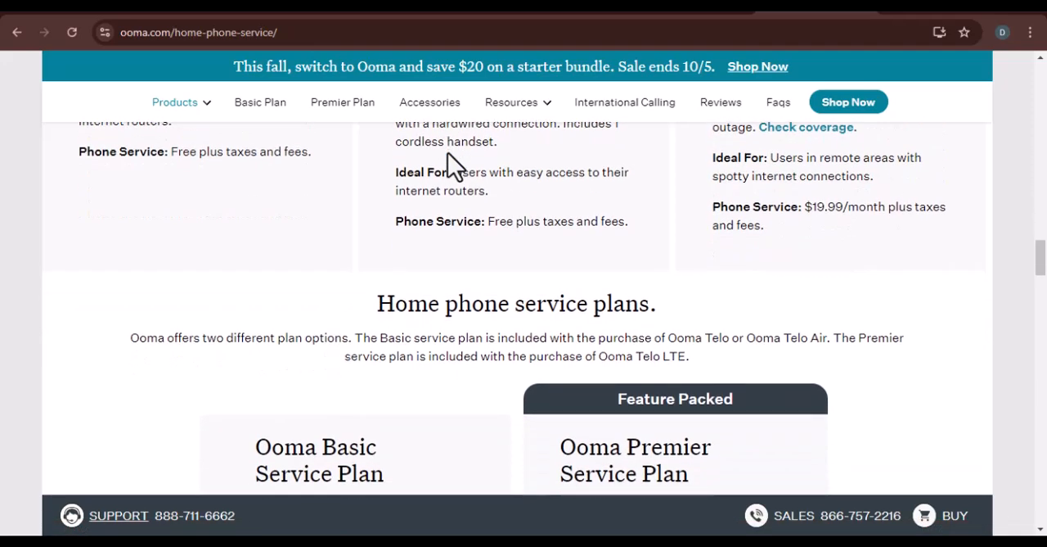
scroll("down", 3)
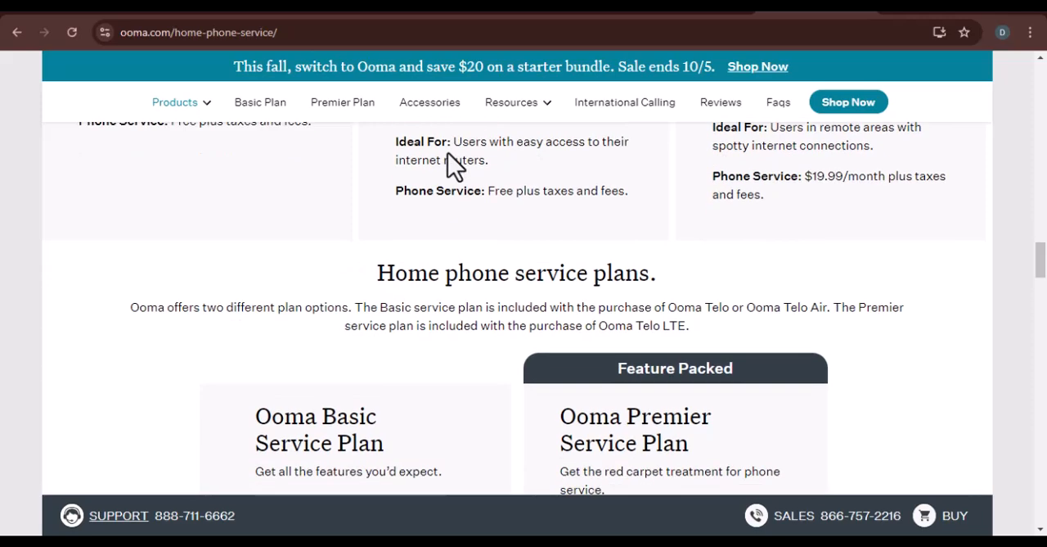
scroll("down", 3)
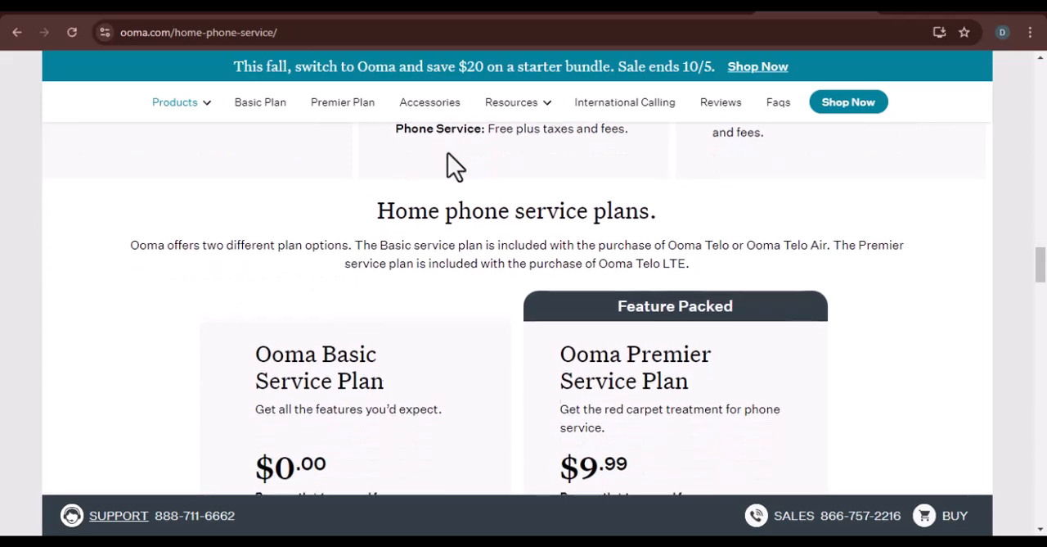
scroll("down", 3)
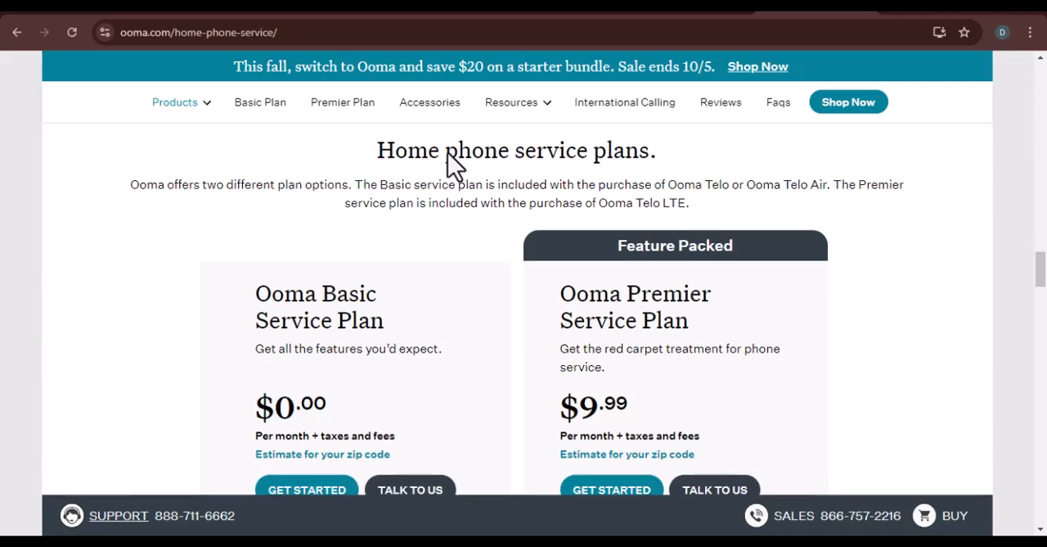
scroll("down", 3)
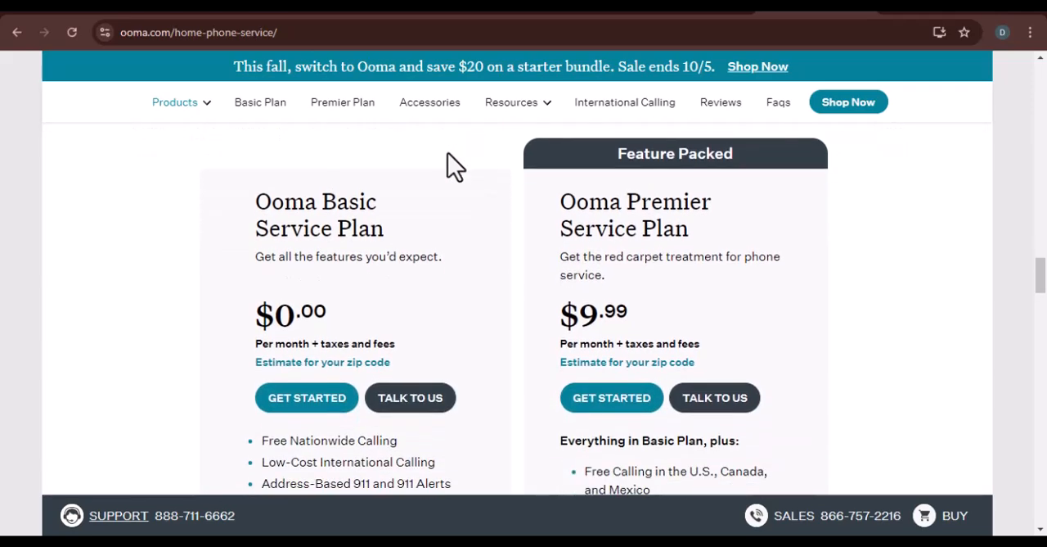
Continue down to the 'Hear from our customers' reviews section rated from 2,489 reviews
scroll("down", 3)
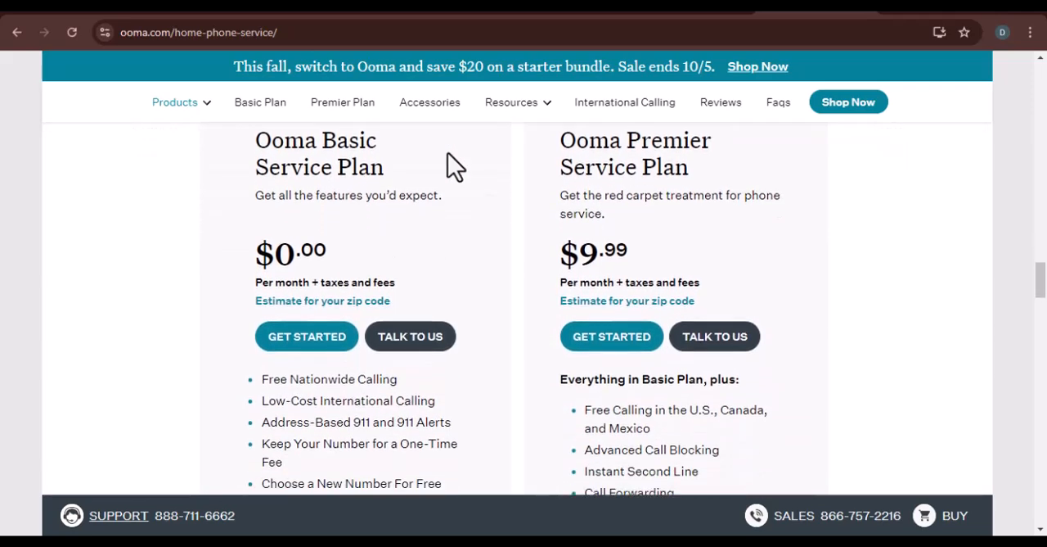
scroll("down", 3)
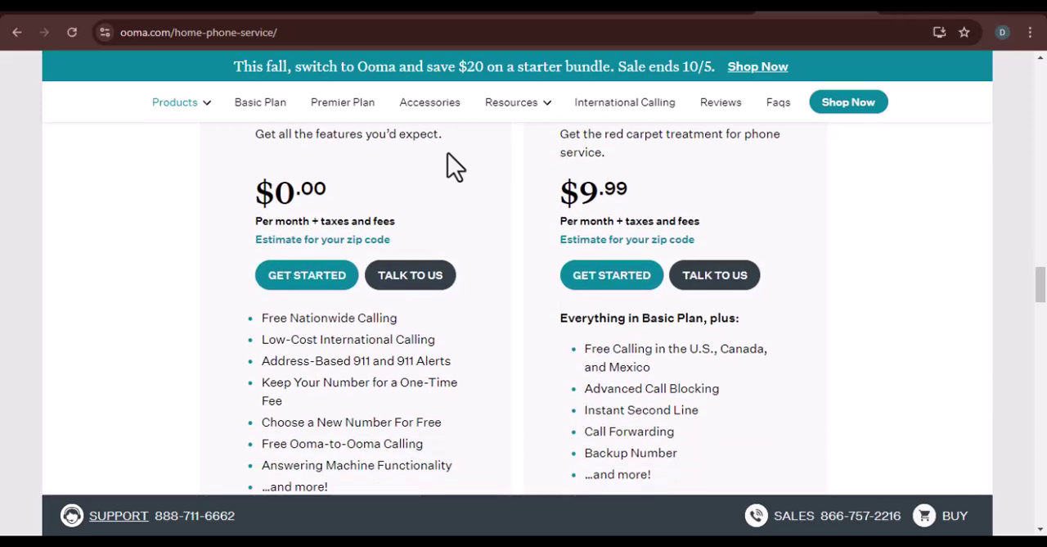
scroll("down", 3)
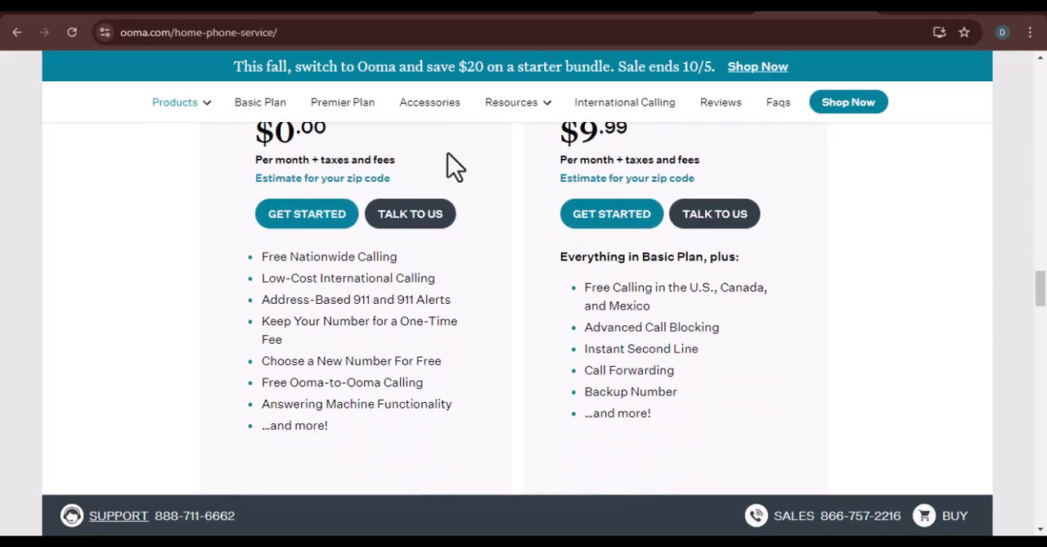
scroll("down", 3)
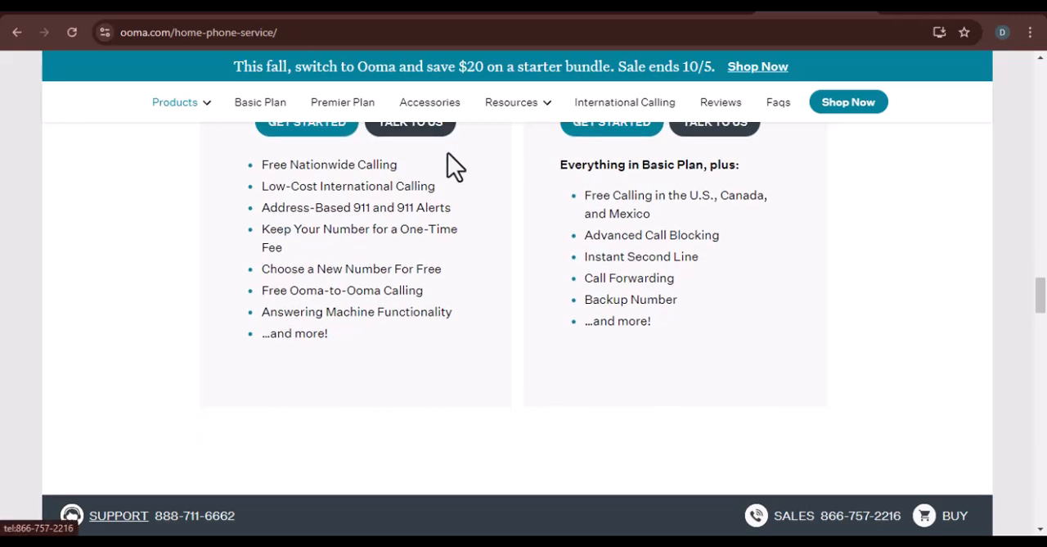
scroll("down", 3)
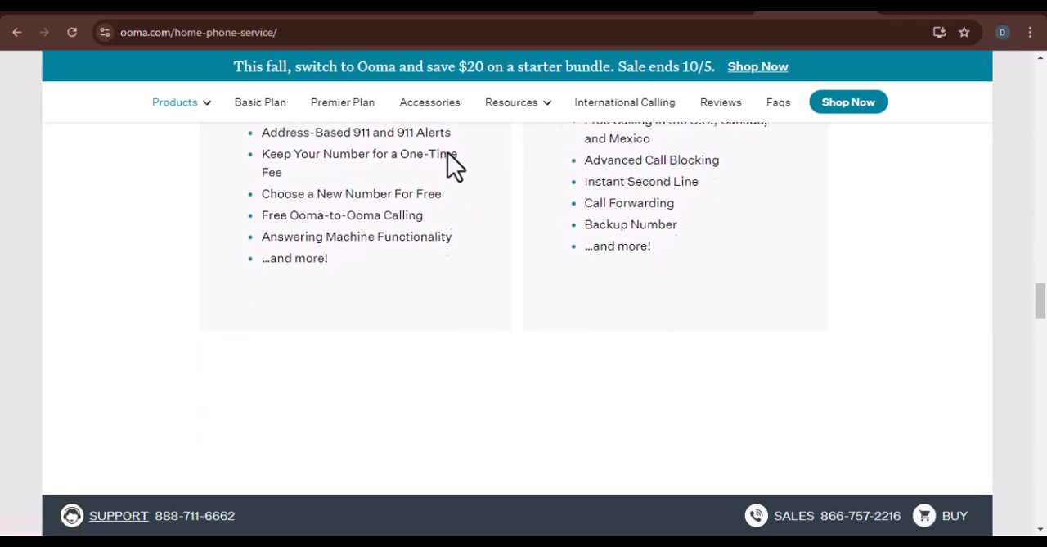
scroll("down", 3)
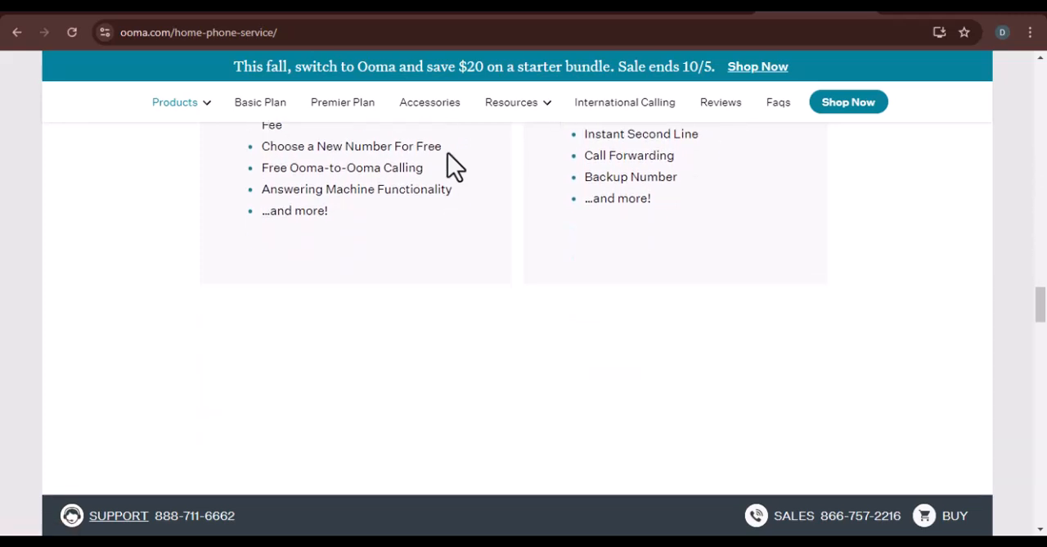
scroll("down", 3)
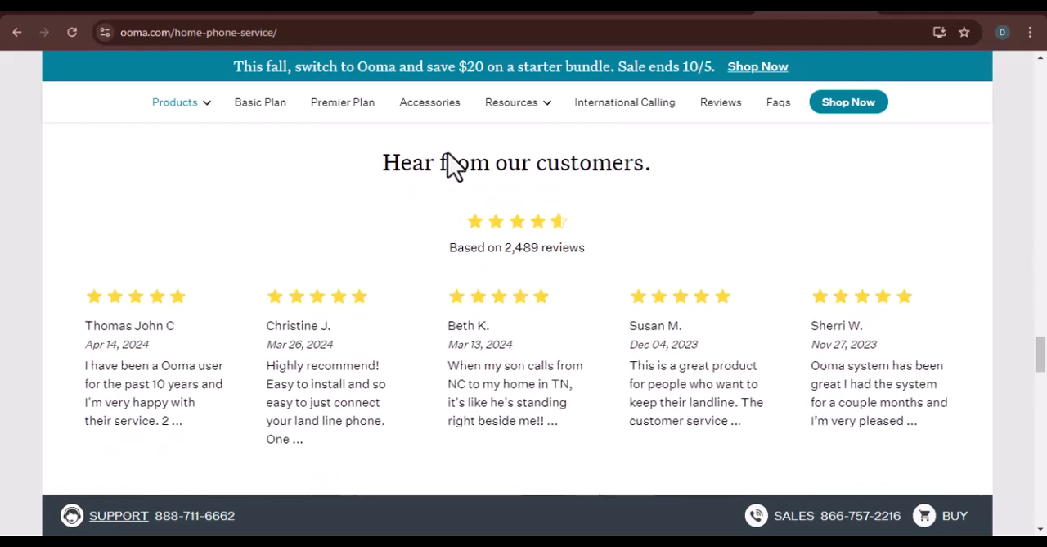
Scroll past the reviews and residential phone service FAQ to the Blog article cards
scroll("down", 3)
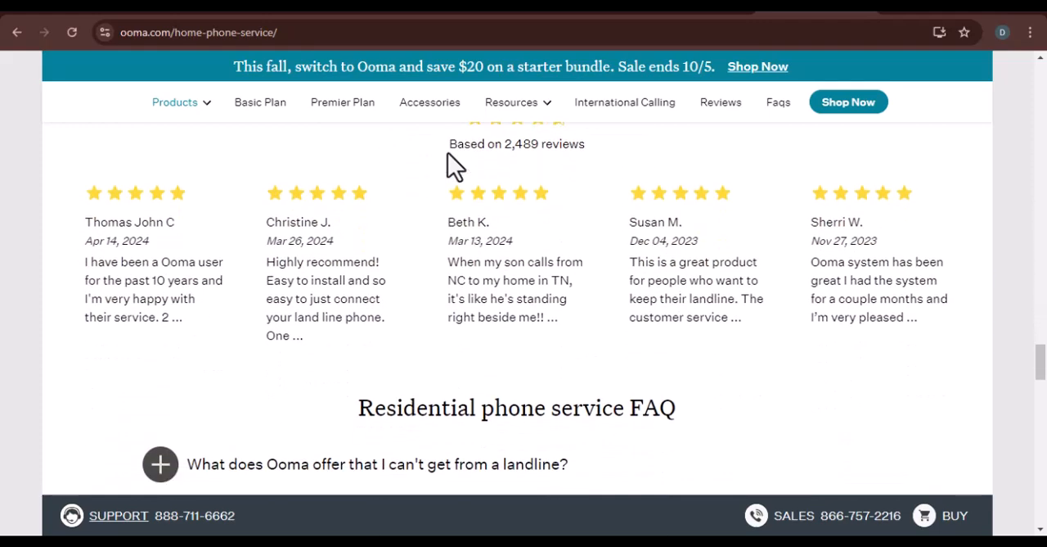
scroll("down", 3)
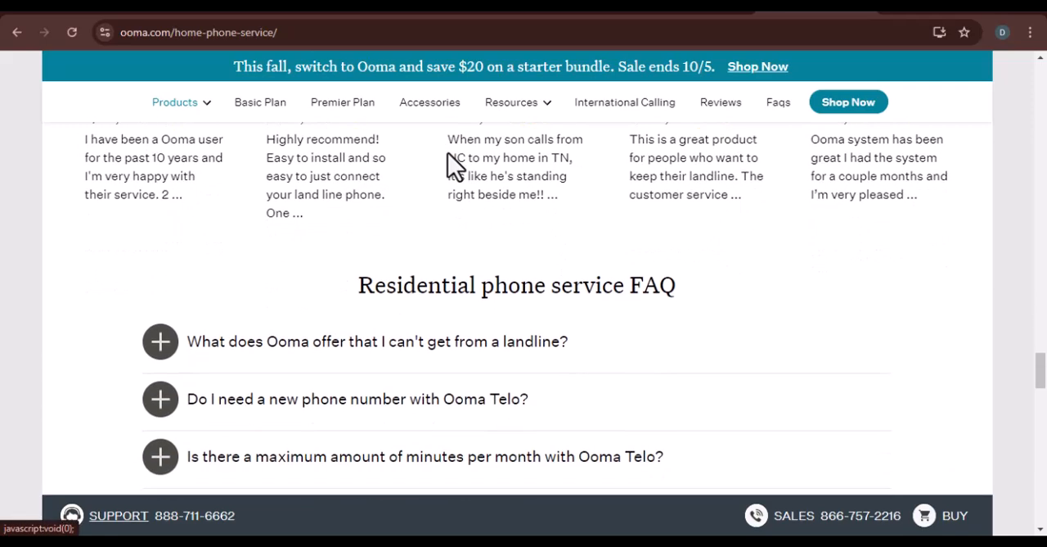
scroll("down", 3)
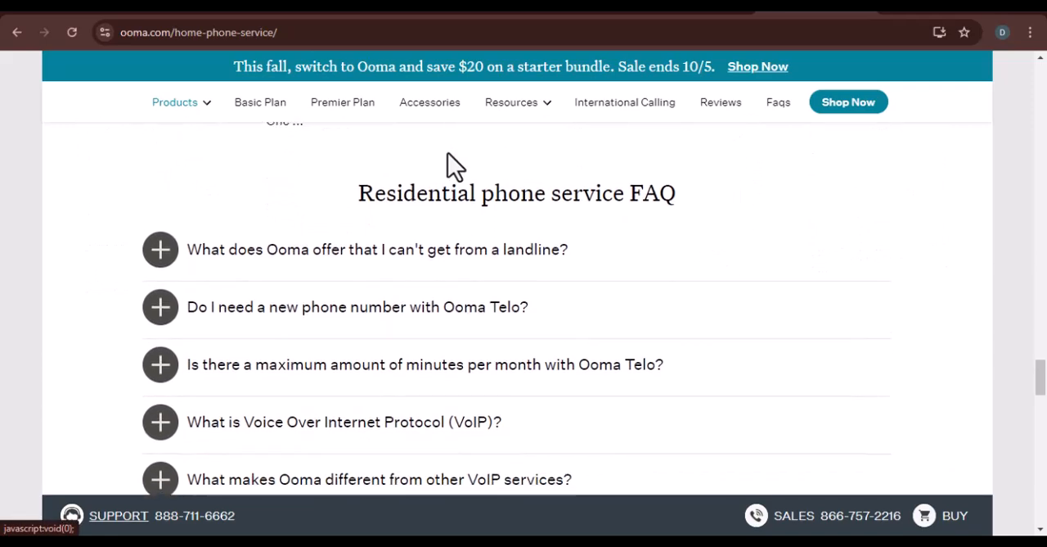
scroll("down", 3)
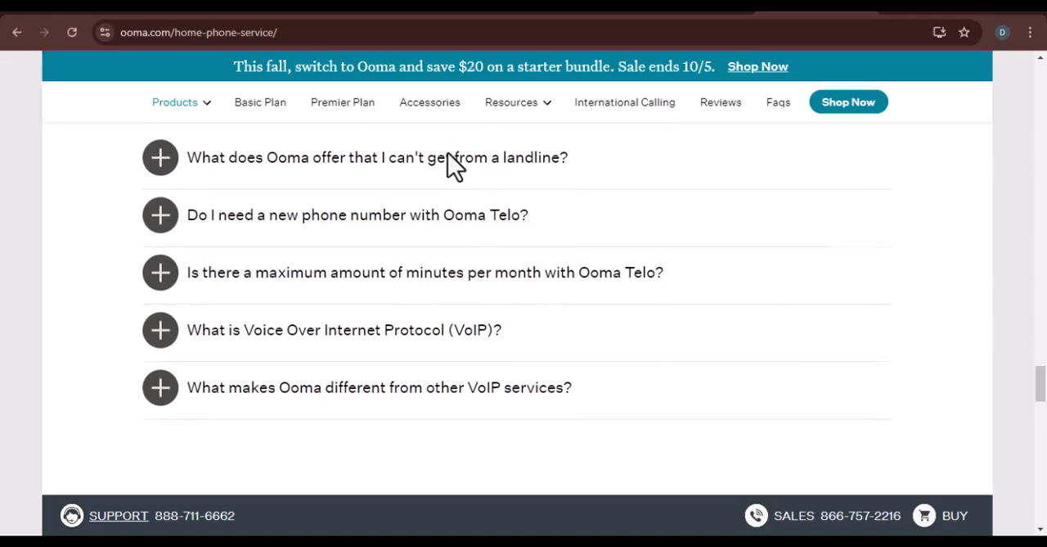
scroll("down", 3)
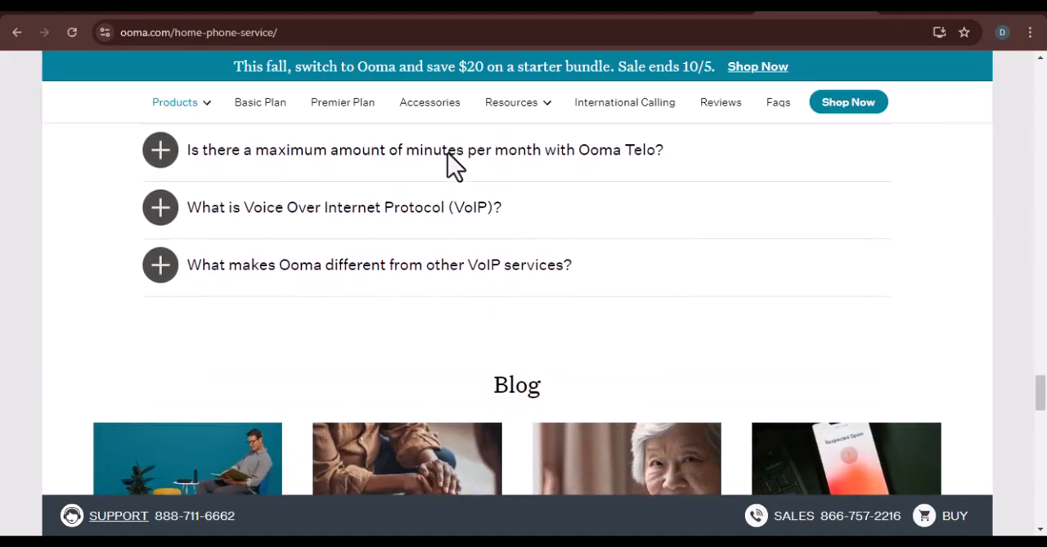
scroll("down", 3)
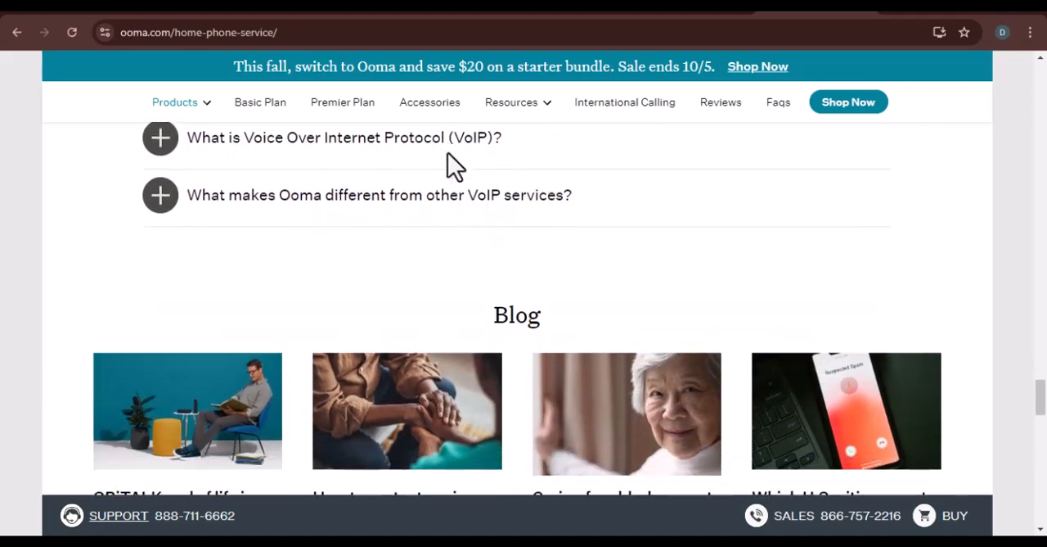
scroll("down", 3)
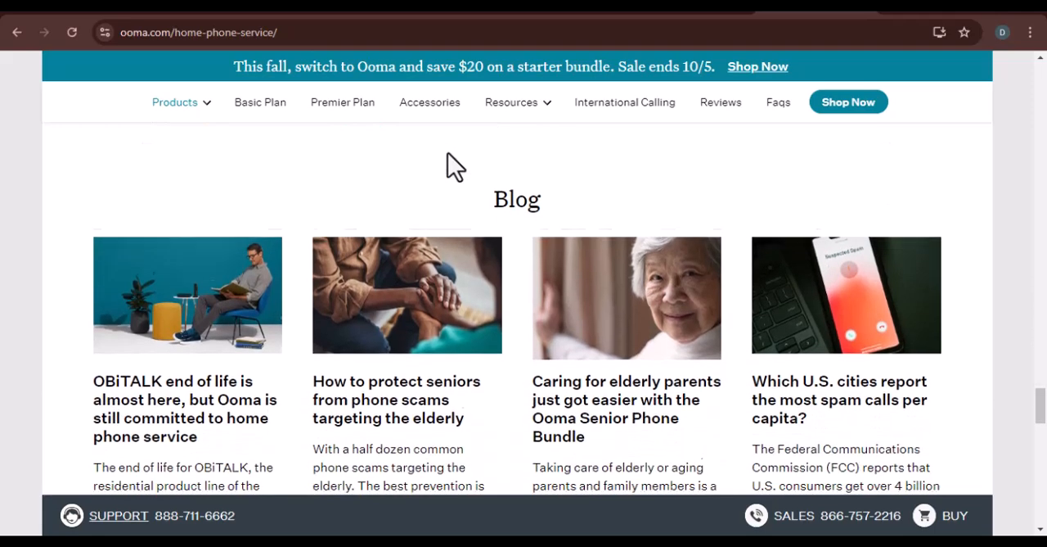
Scroll past the blog cards to the 'Serving states throughout USA' list, Alabama through Kentucky
scroll("down", 3)
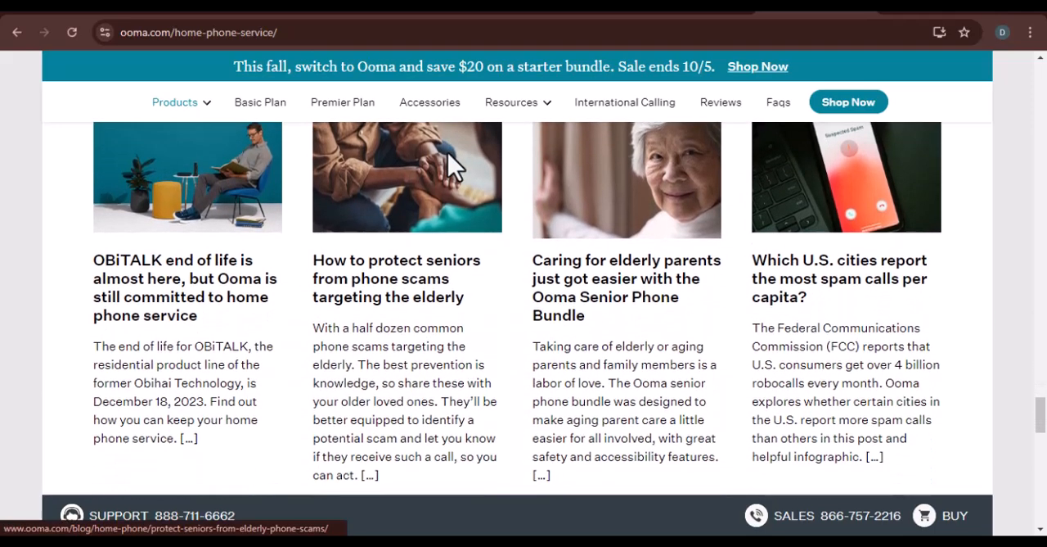
scroll("down", 3)
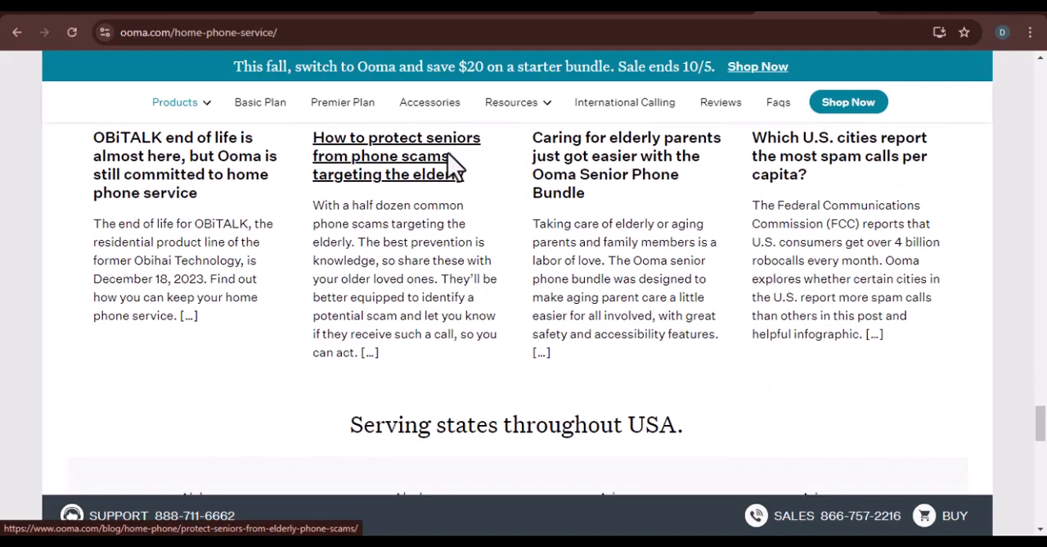
scroll("down", 3)
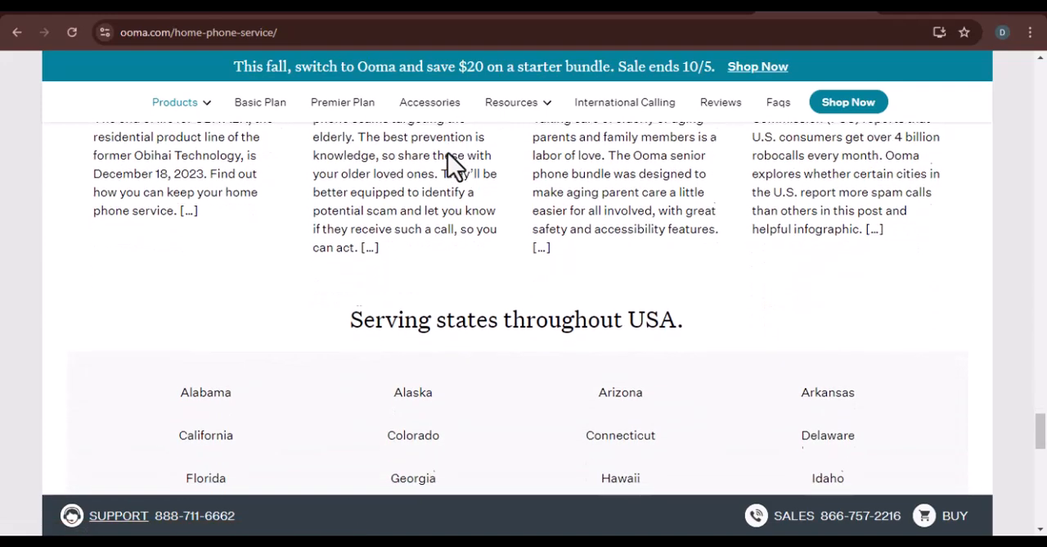
scroll("down", 3)
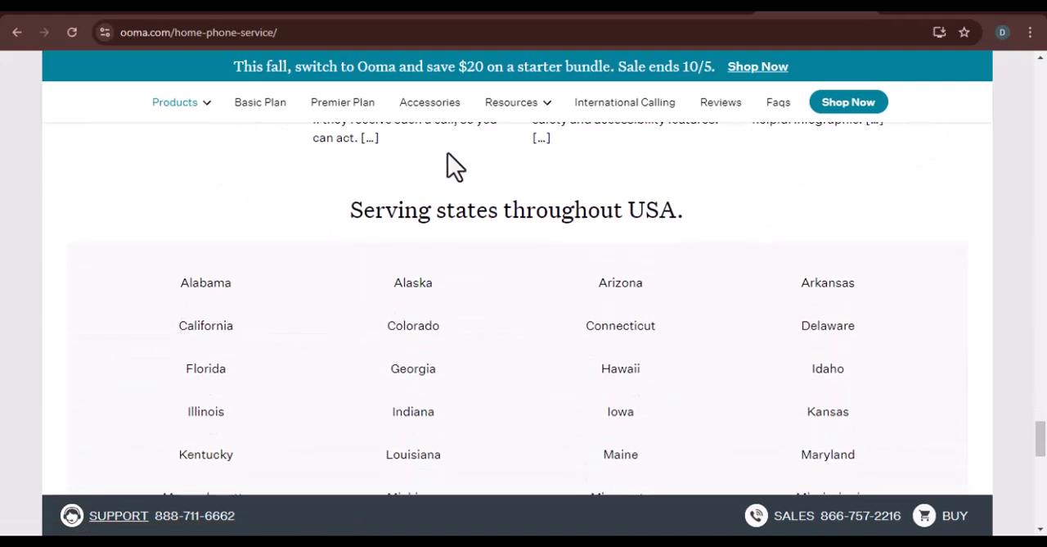
Scroll down through the full list of served states
scroll("down", 3)
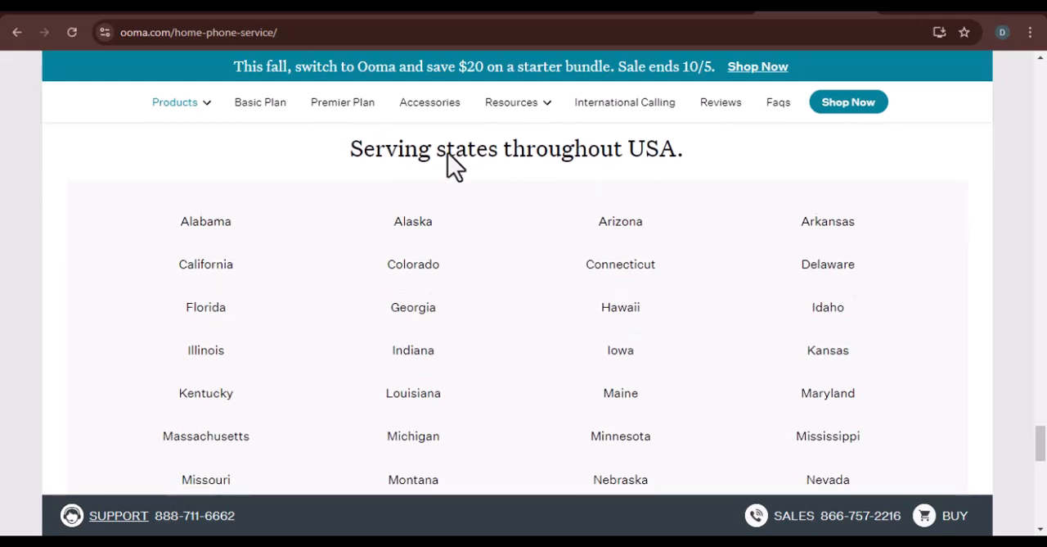
scroll("down", 3)
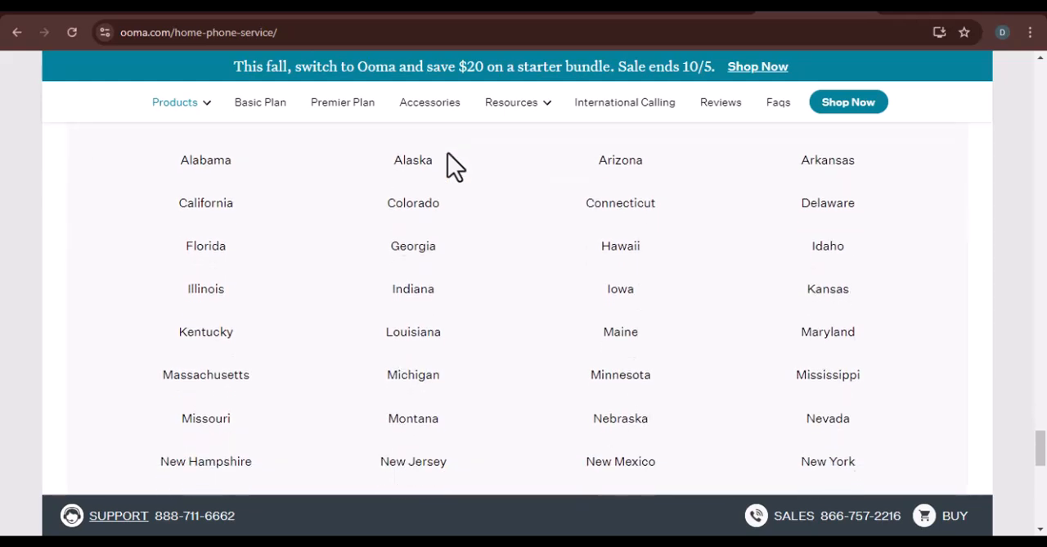
scroll("down", 3)
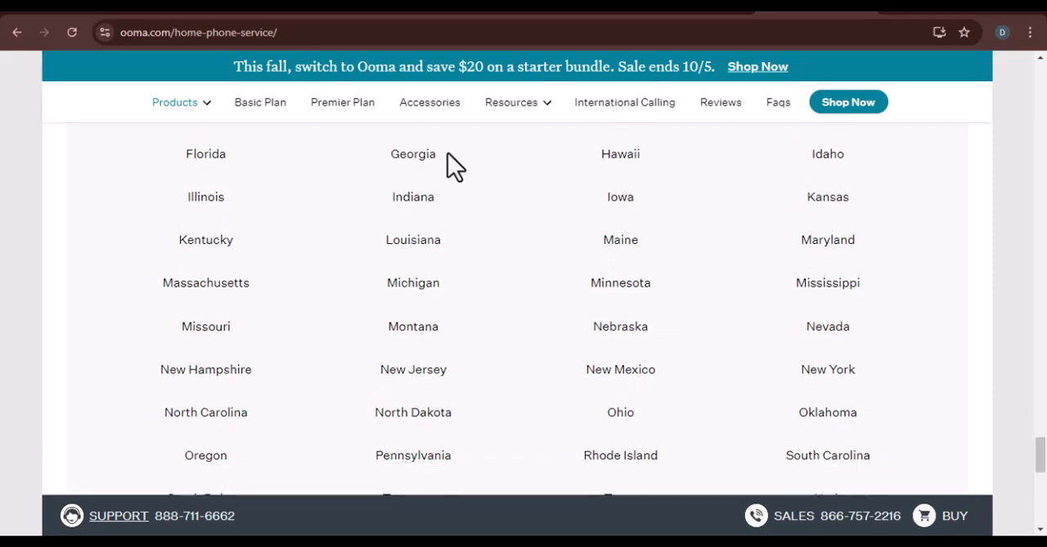
scroll("down", 3)
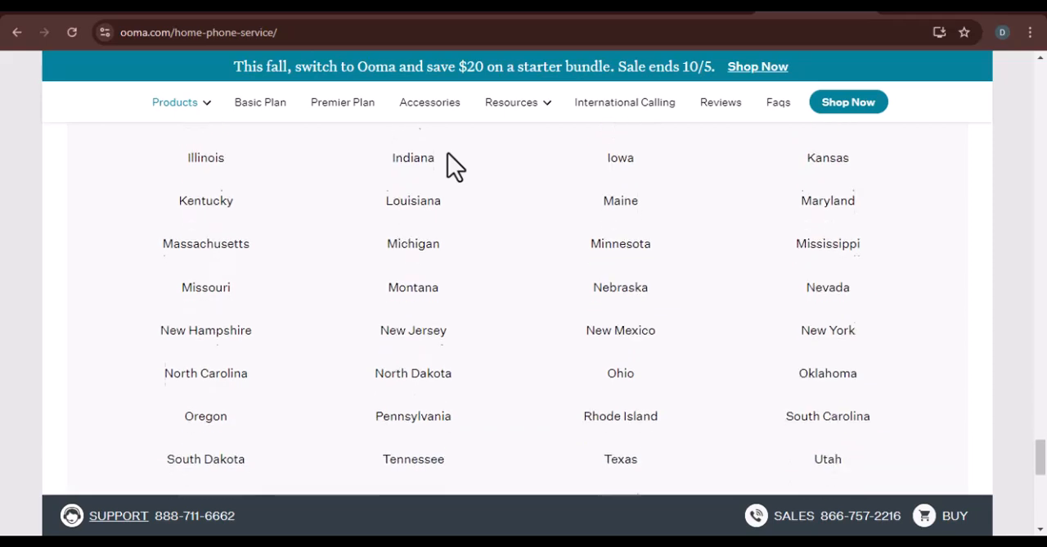
scroll("down", 3)
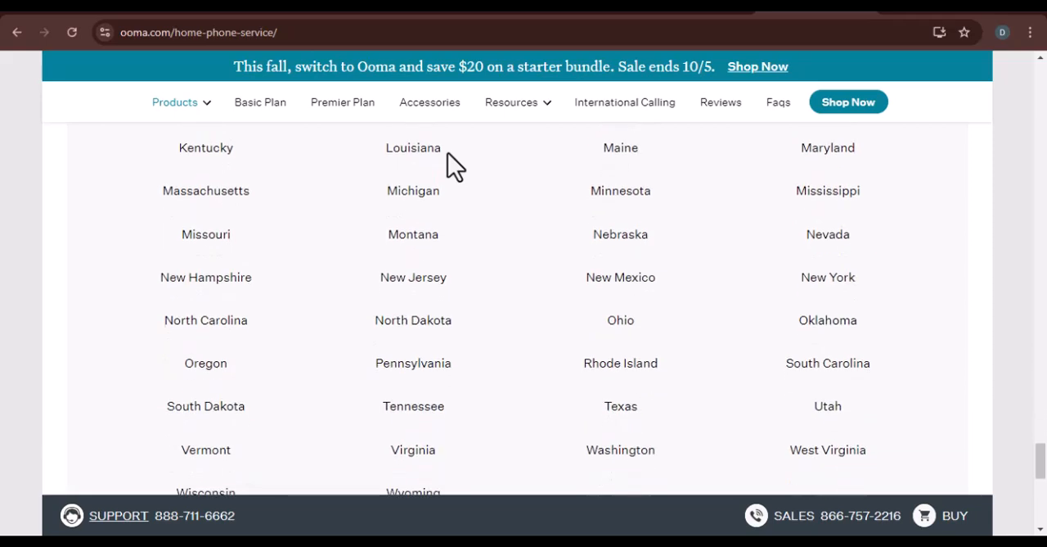
scroll("down", 3)
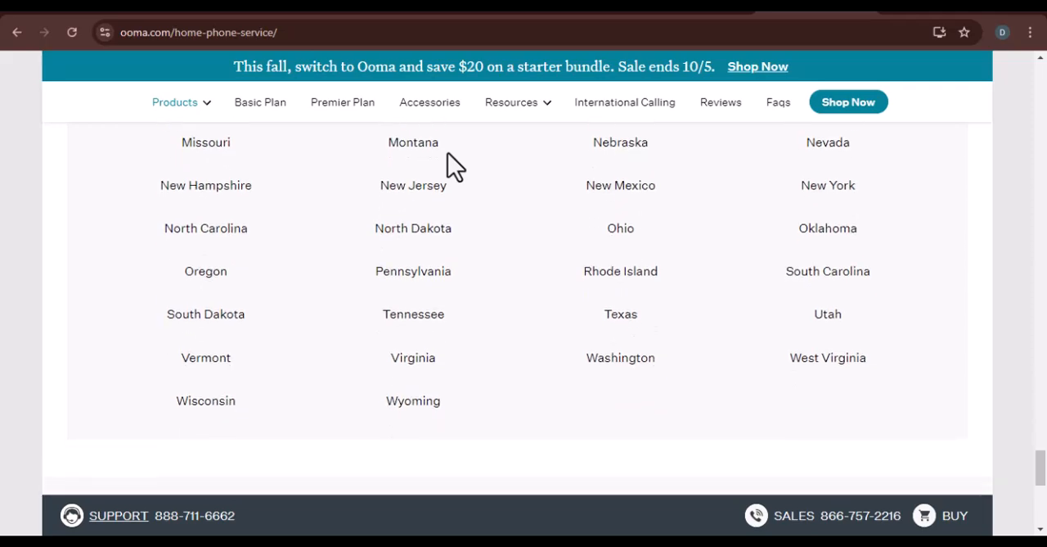
Scroll through the footer links, then return to the top with the free home phone headline
scroll("down", 3)
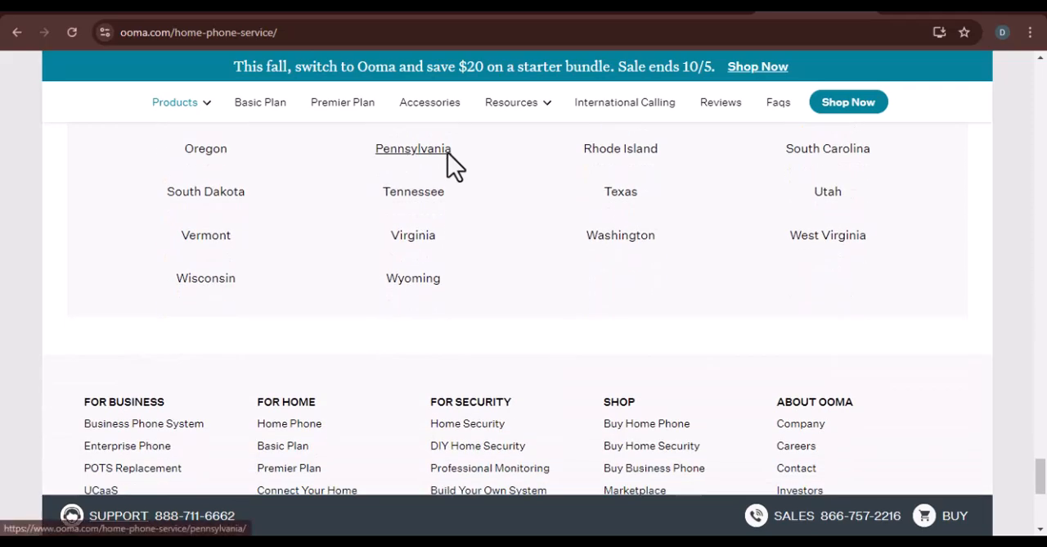
scroll("down", 3)
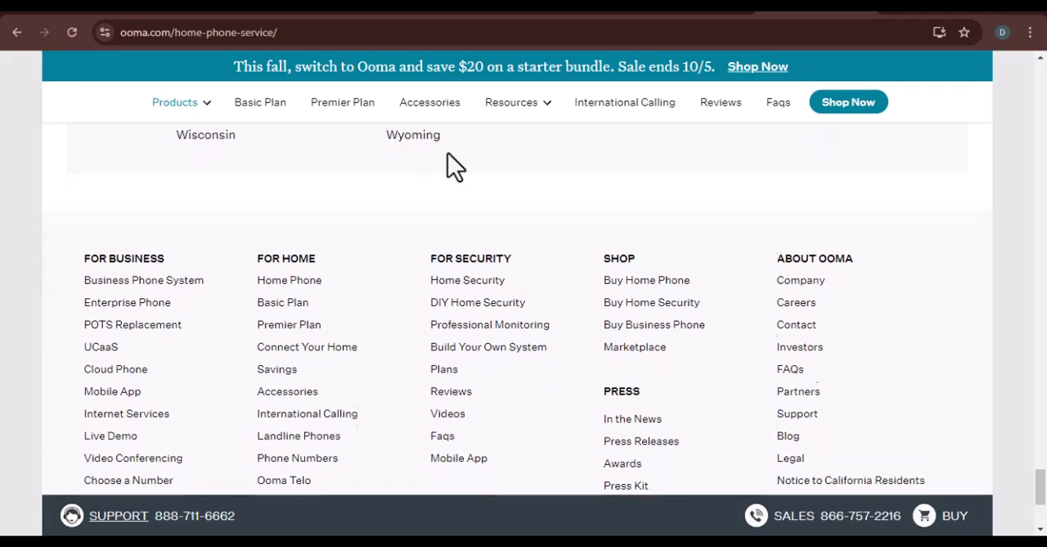
scroll("down", 3)
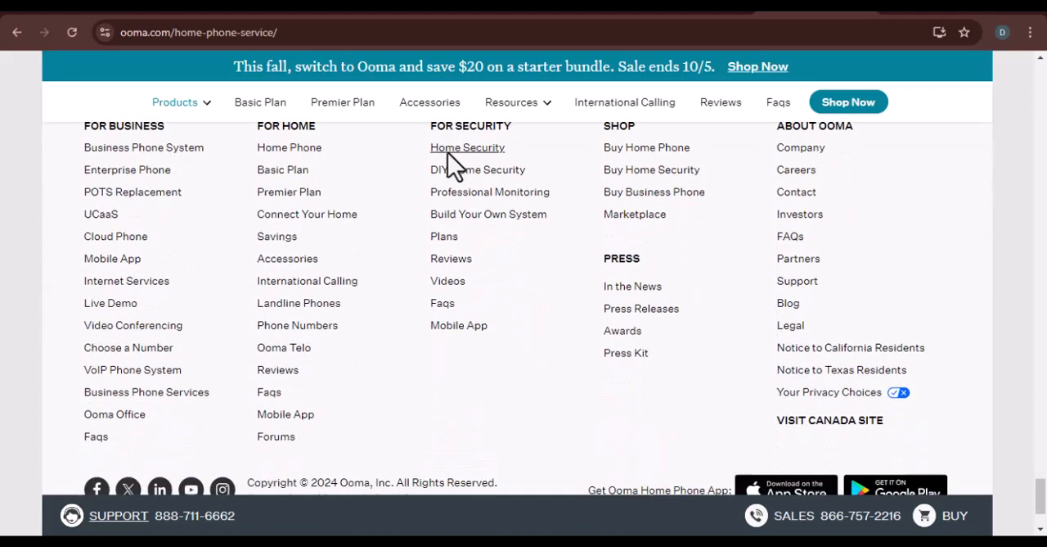
scroll("down", 3)
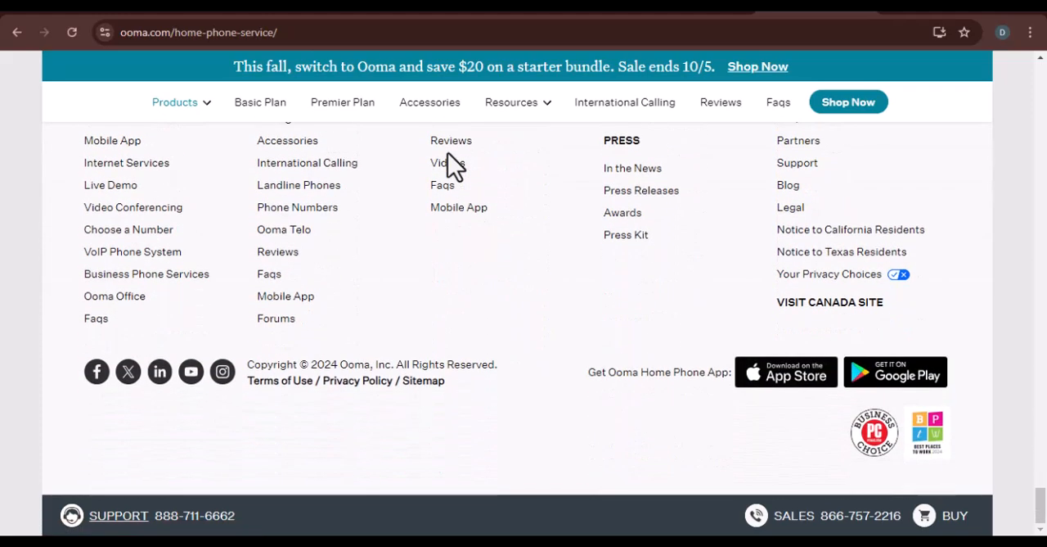
scroll("up", 3)
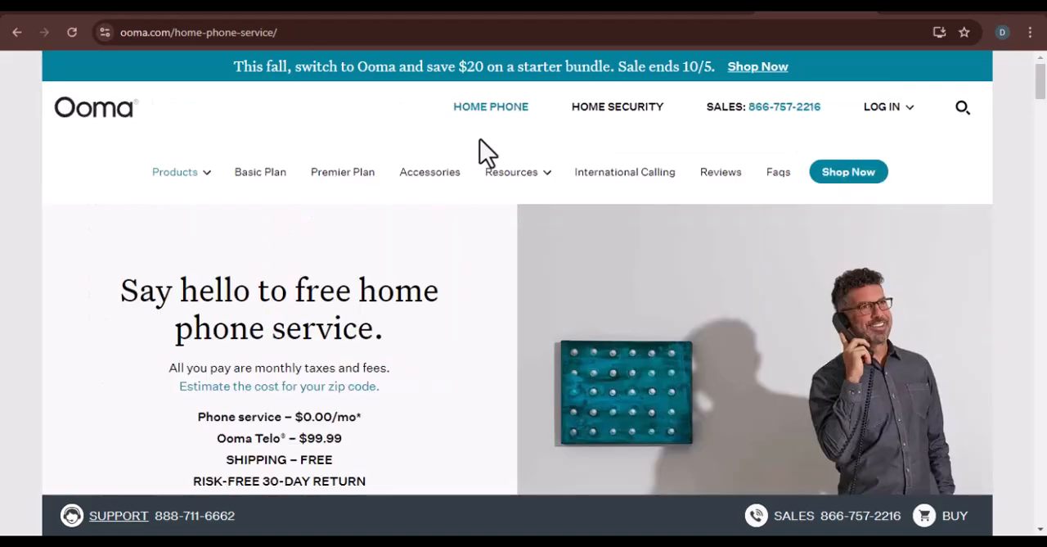
Peek at the Resources menu again and scroll down from the headline to the pricing options
scroll("down", 3)
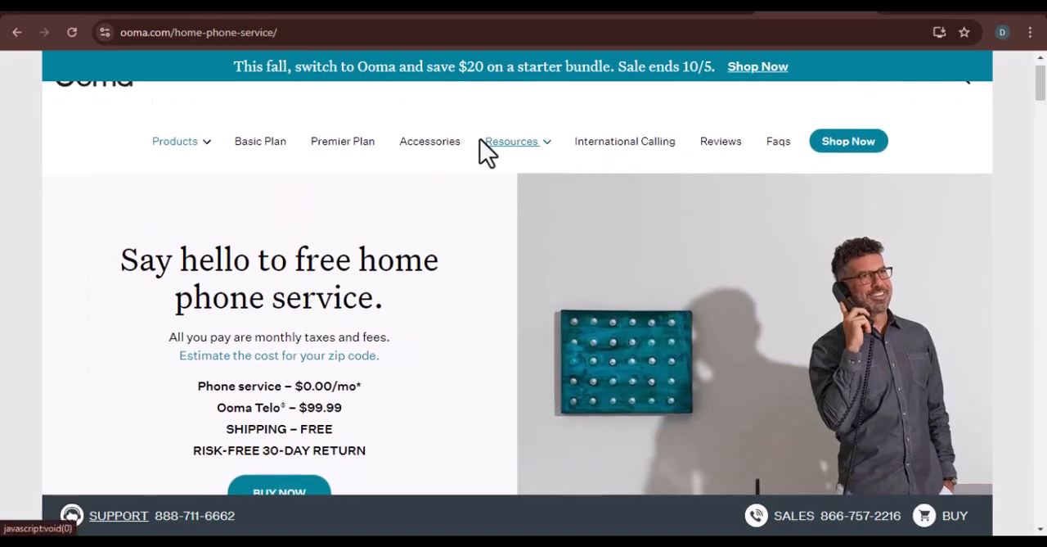
left_click(510, 141)
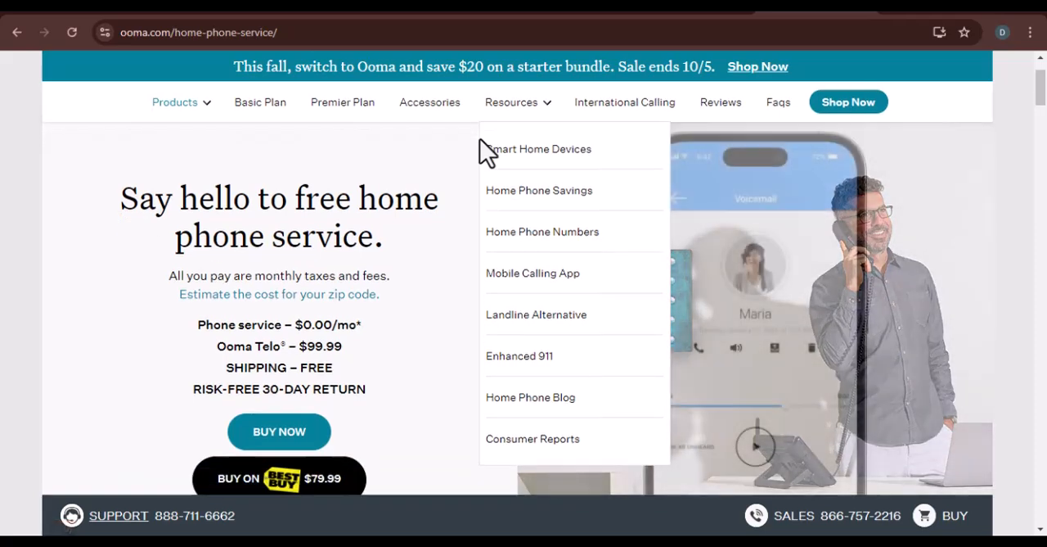
mouse_move(452, 166)
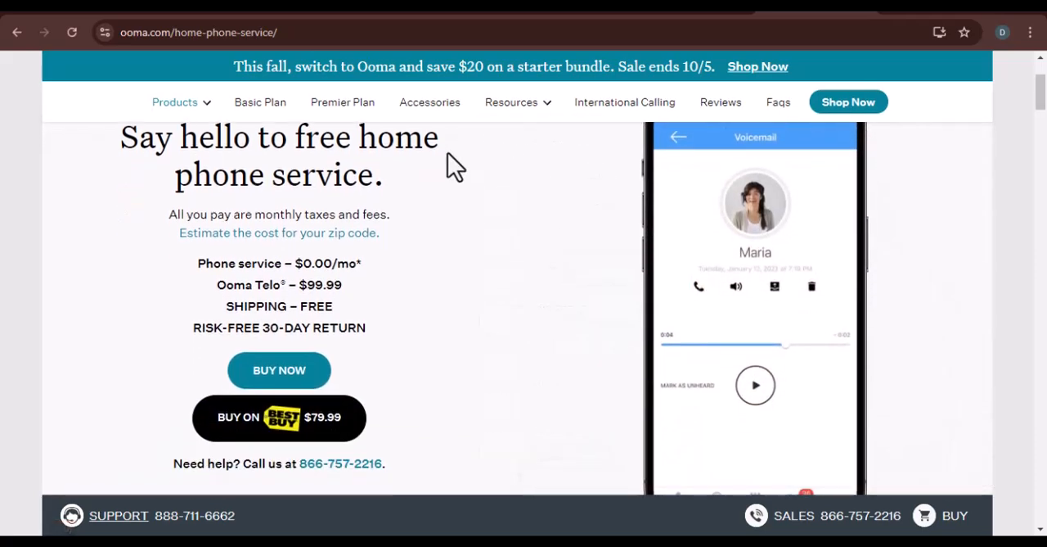
scroll("down", 3)
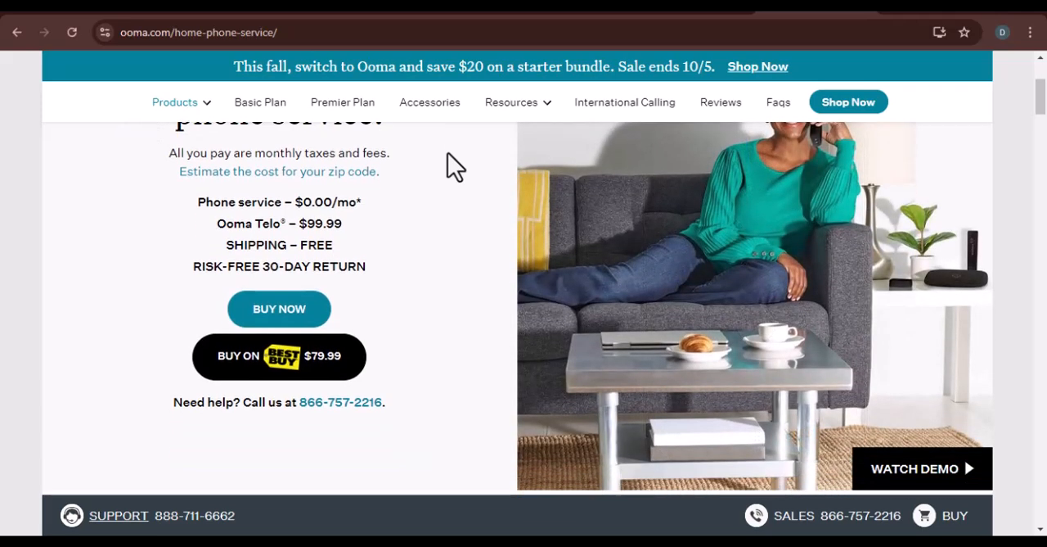
Scroll past the hero to the Consumer Reports banner and the 4.6-star customer rating strip
scroll("down", 3)
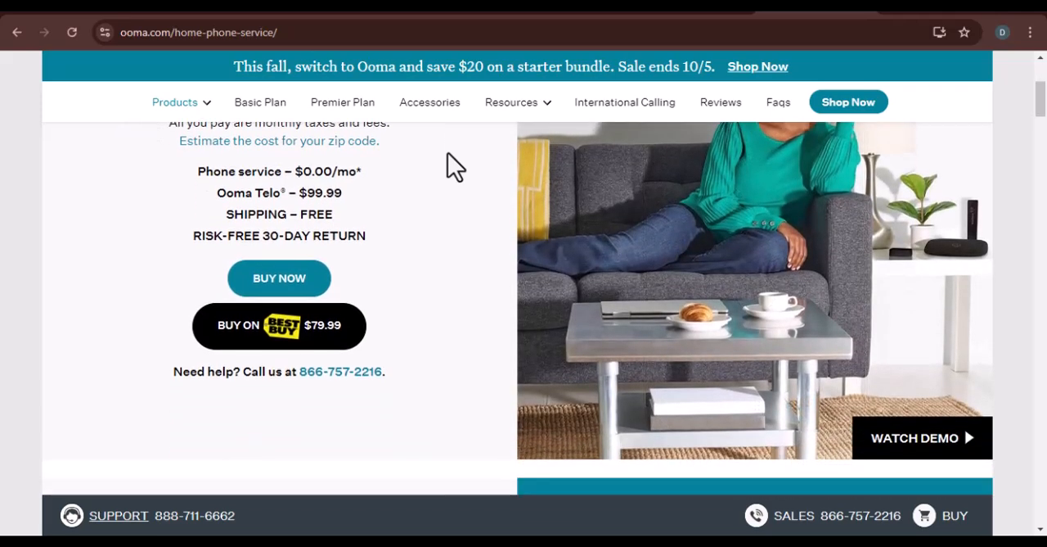
scroll("down", 3)
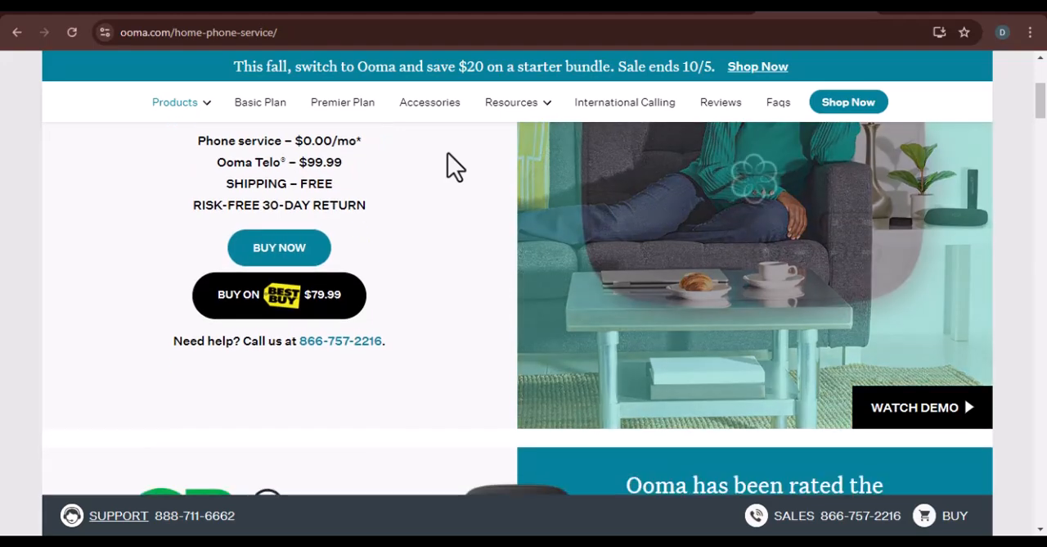
scroll("down", 3)
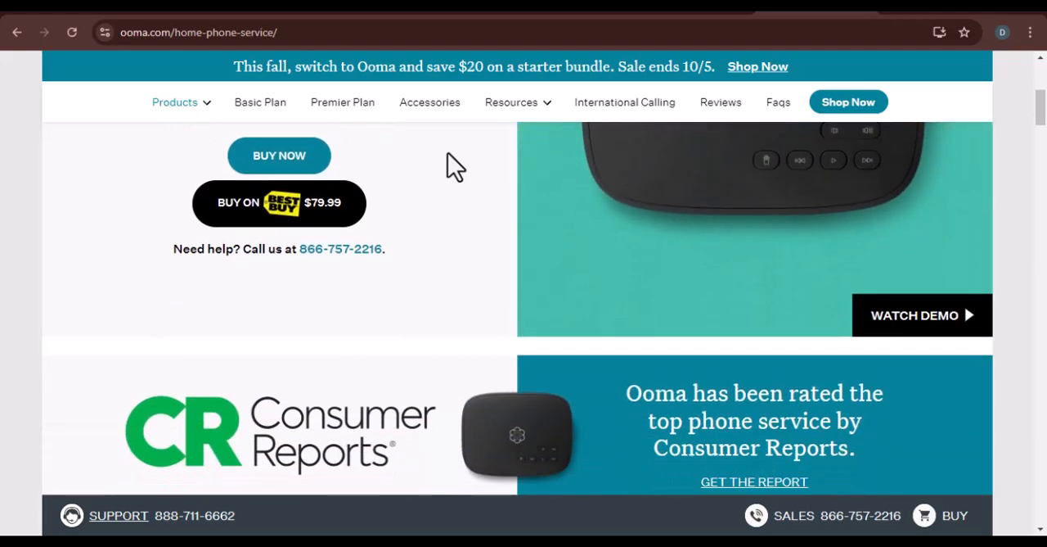
scroll("down", 3)
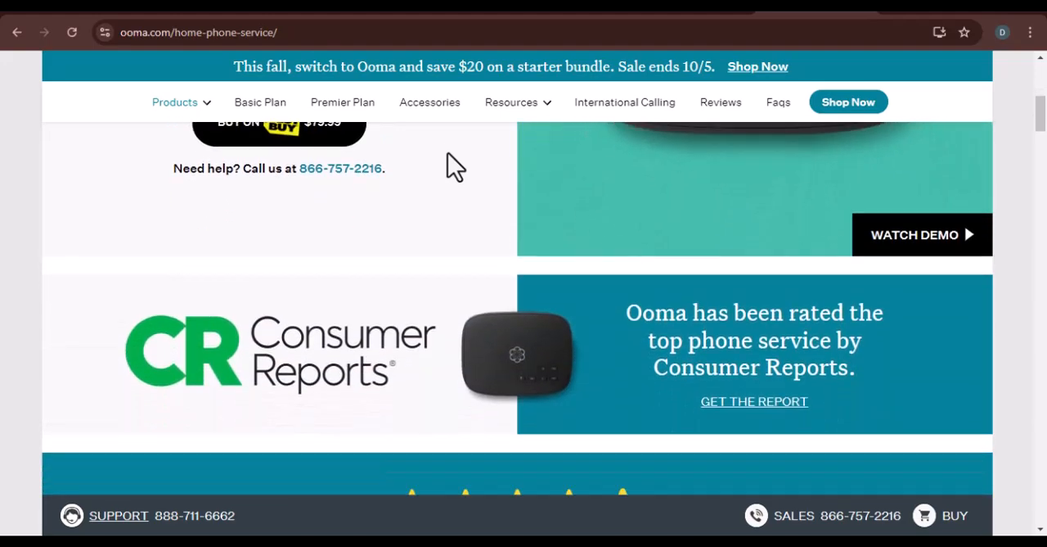
scroll("down", 3)
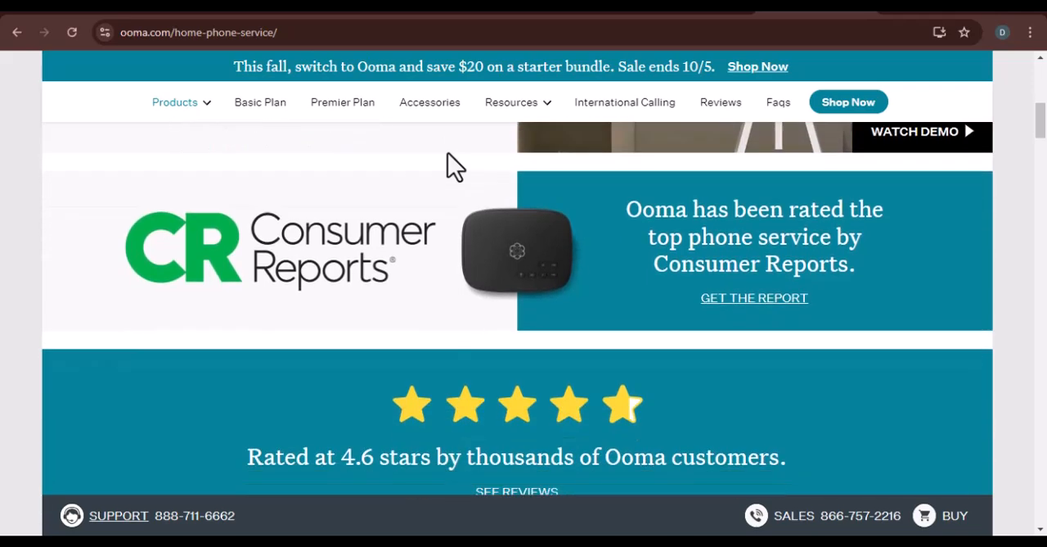
scroll("down", 3)
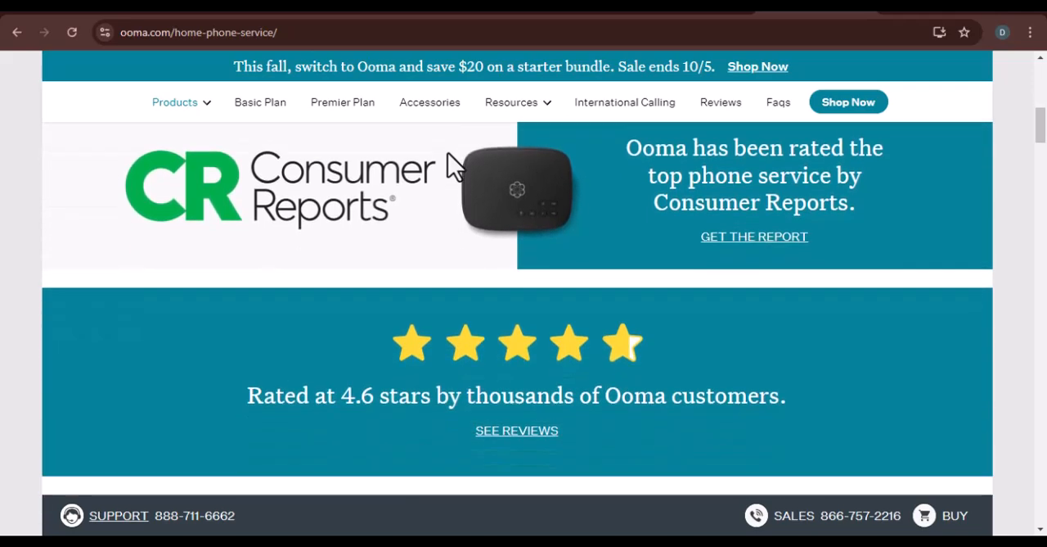
scroll("down", 3)
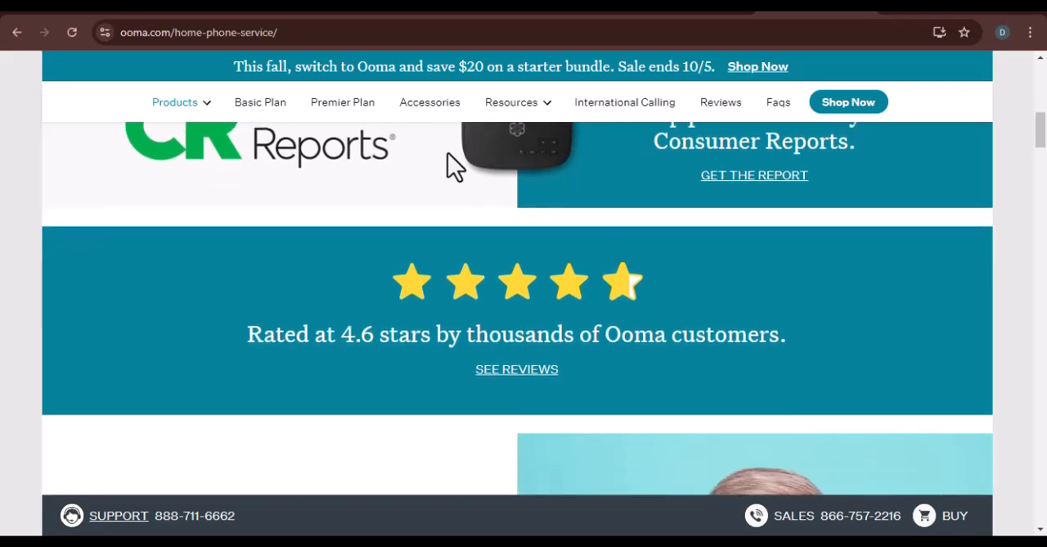
scroll("down", 3)
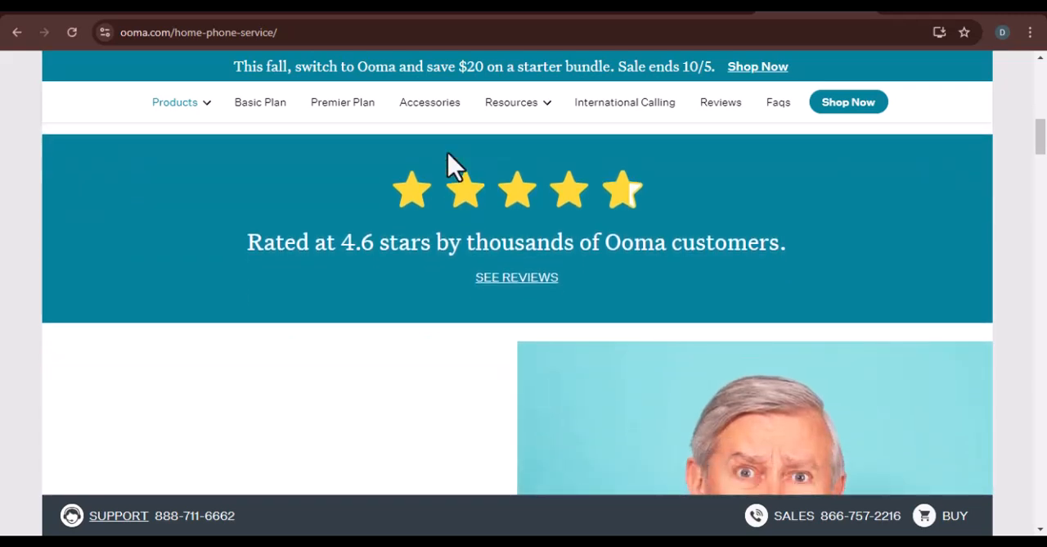
Scroll to the landline shutdown block and the Free Calling, Keep Your Number, Call Blocking cards
scroll("down", 3)
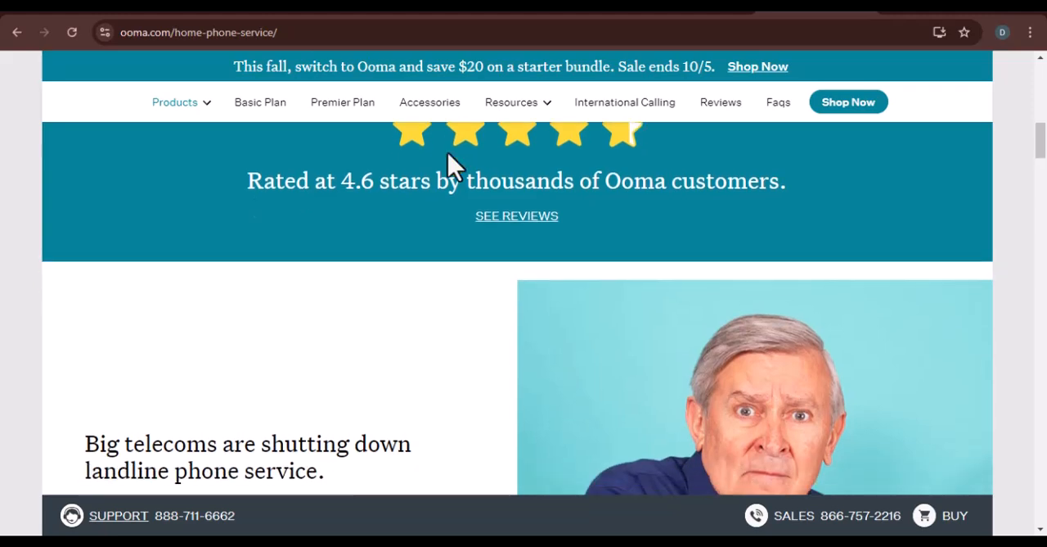
scroll("down", 3)
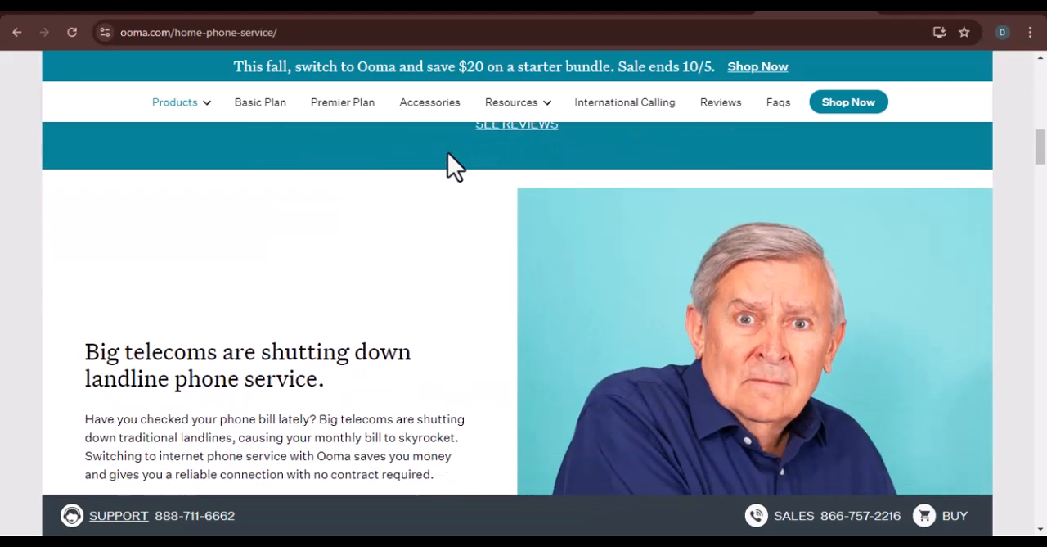
scroll("down", 3)
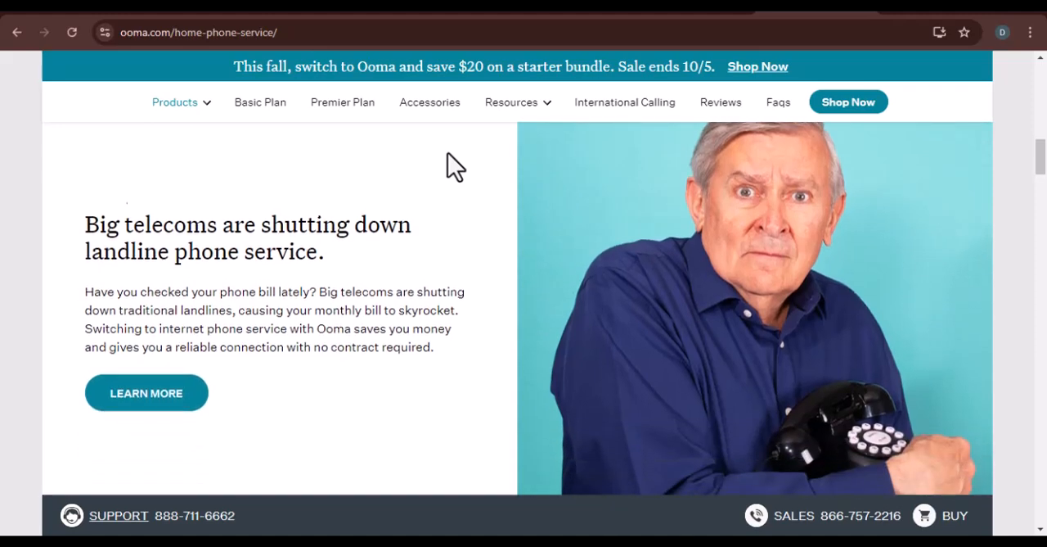
scroll("down", 3)
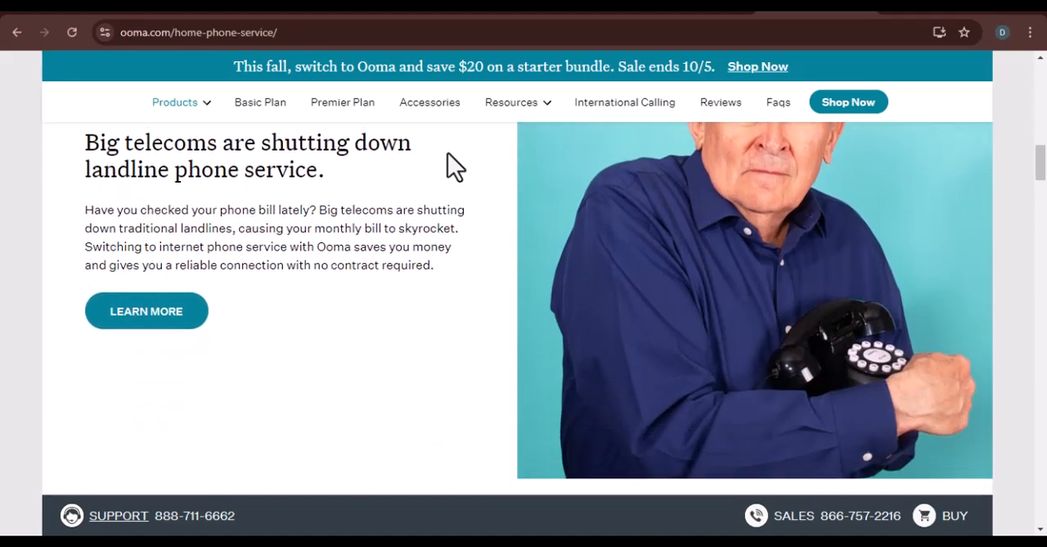
scroll("down", 3)
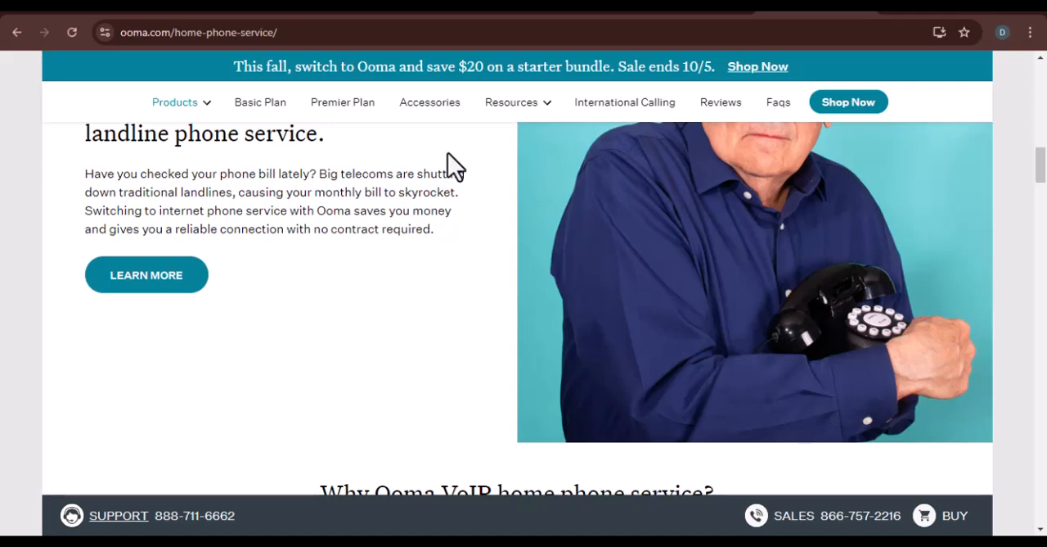
scroll("down", 3)
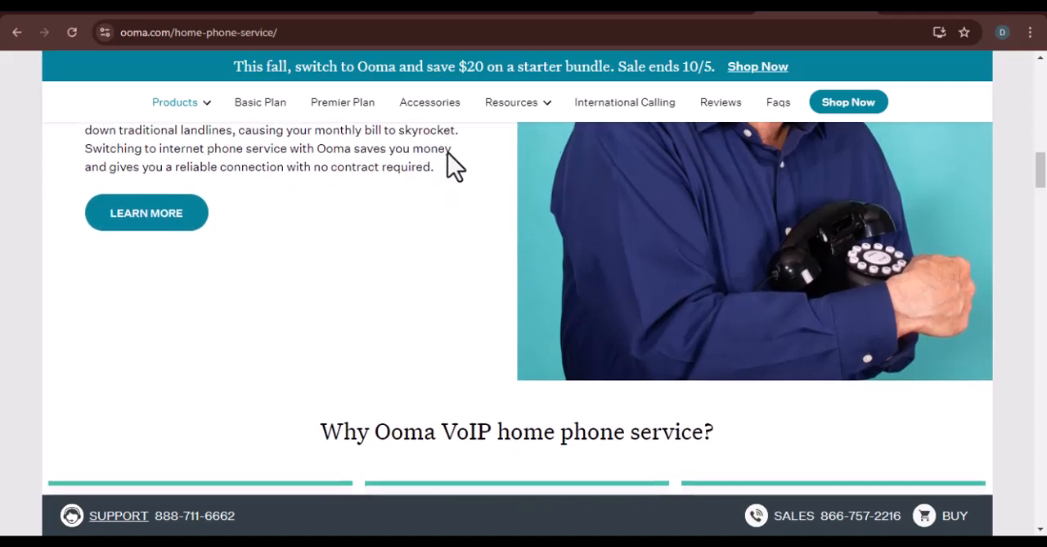
scroll("down", 3)
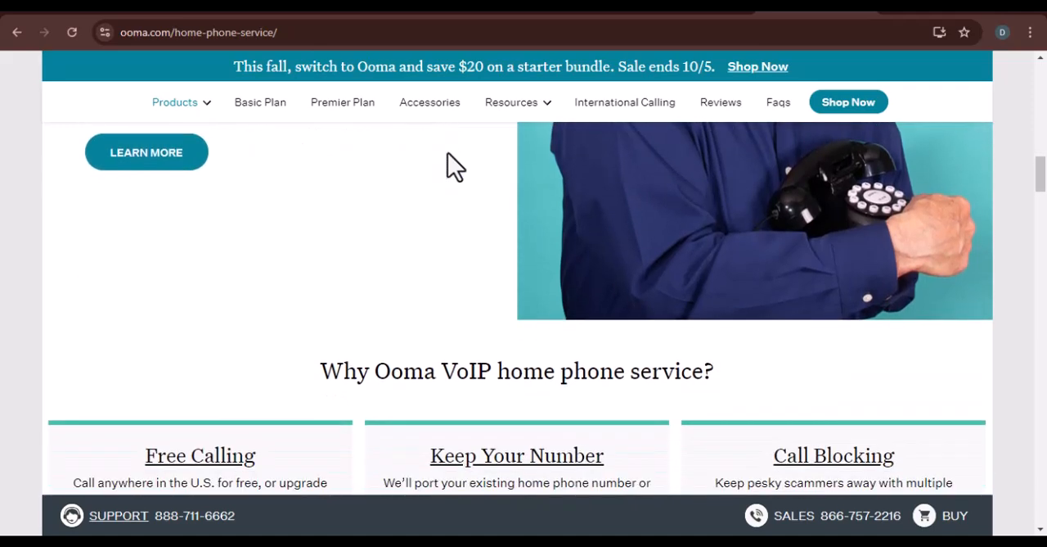